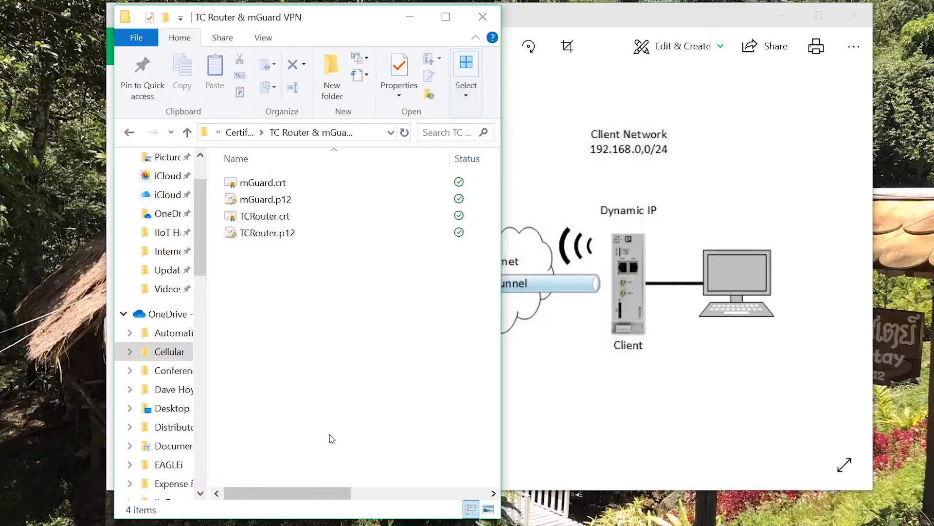
pyautogui.moveTo(309, 274)
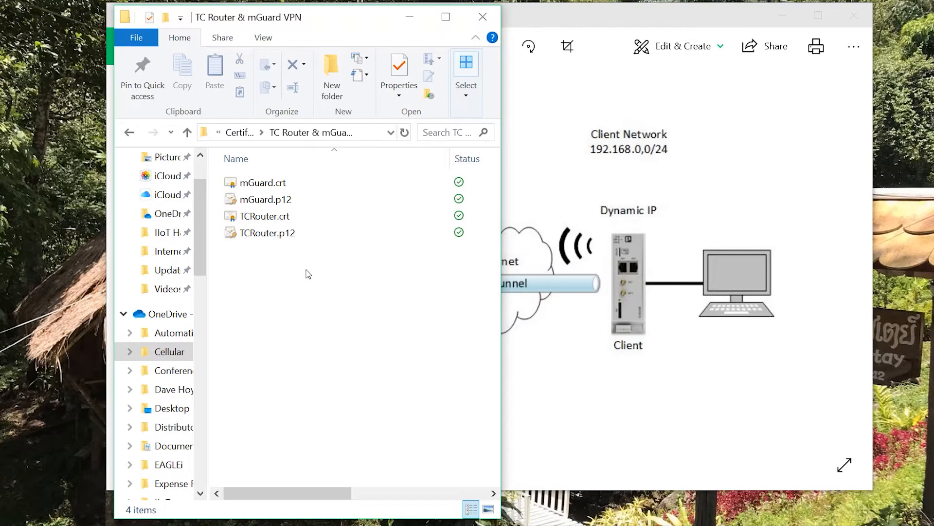
# Step: Log in to the TC Router at 192.168.0.1 with the admin credentials
pyautogui.click(264, 199)
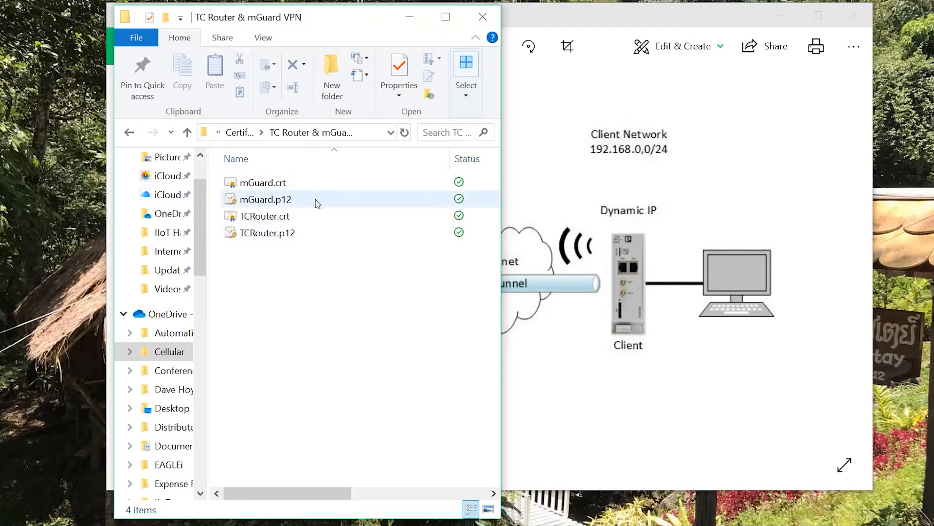
pyautogui.moveTo(264, 199)
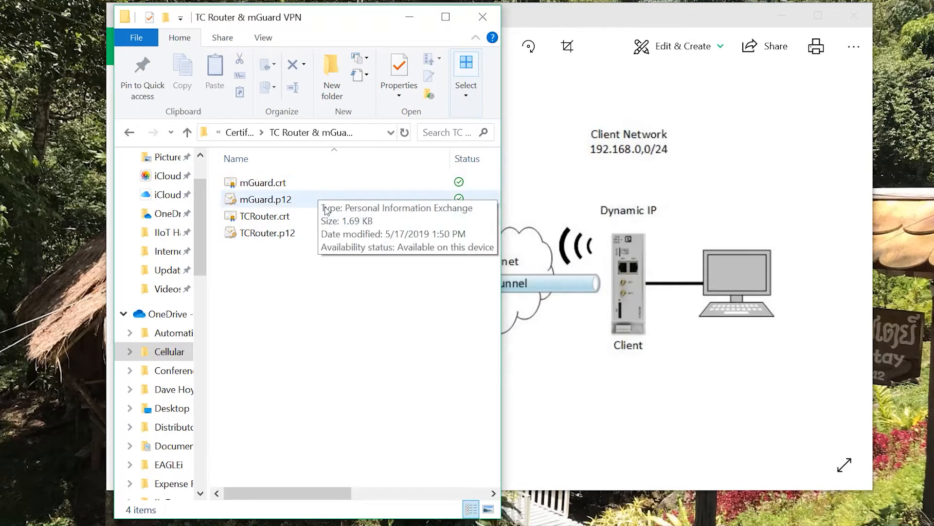
pyautogui.moveTo(323, 276)
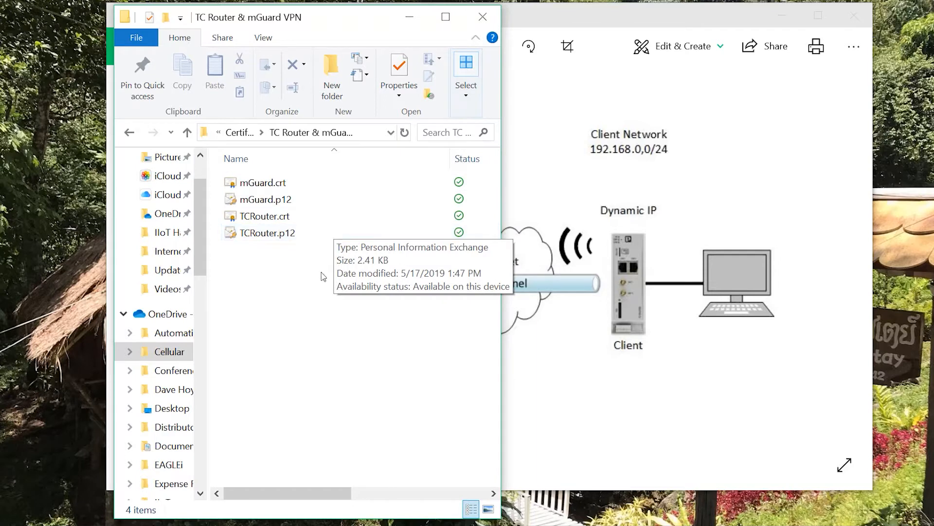
pyautogui.moveTo(241, 257)
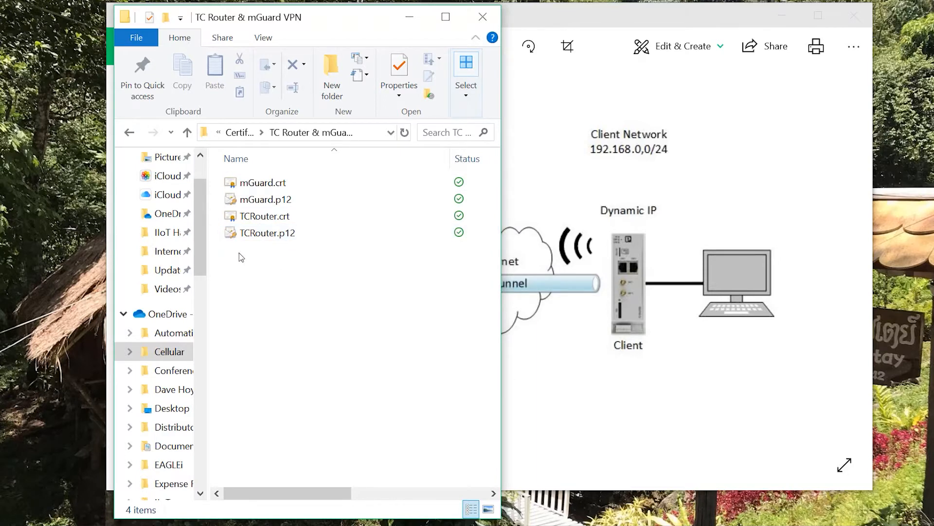
pyautogui.moveTo(232, 255)
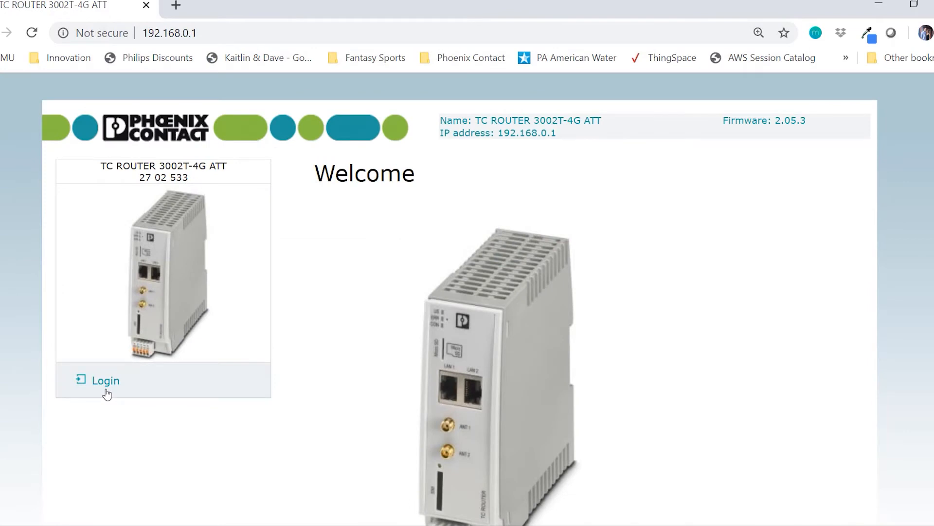
pyautogui.moveTo(107, 396)
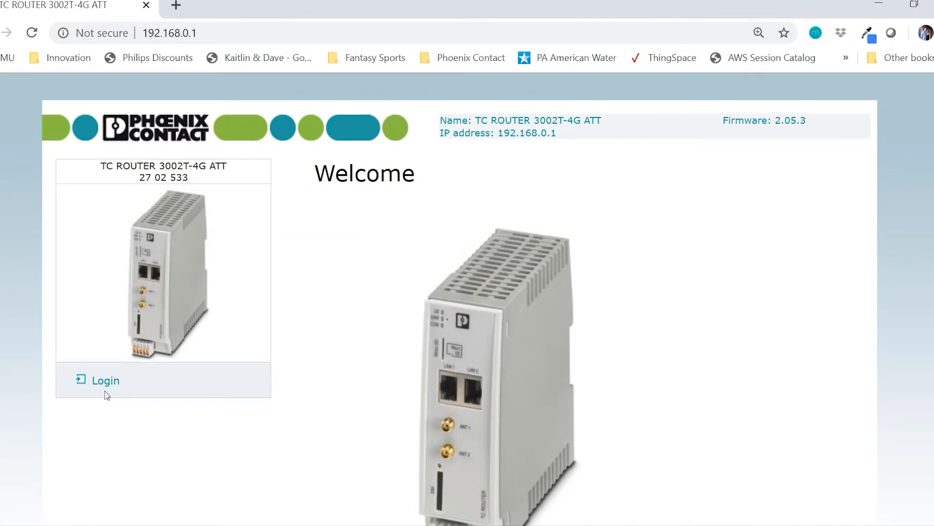
pyautogui.click(105, 381)
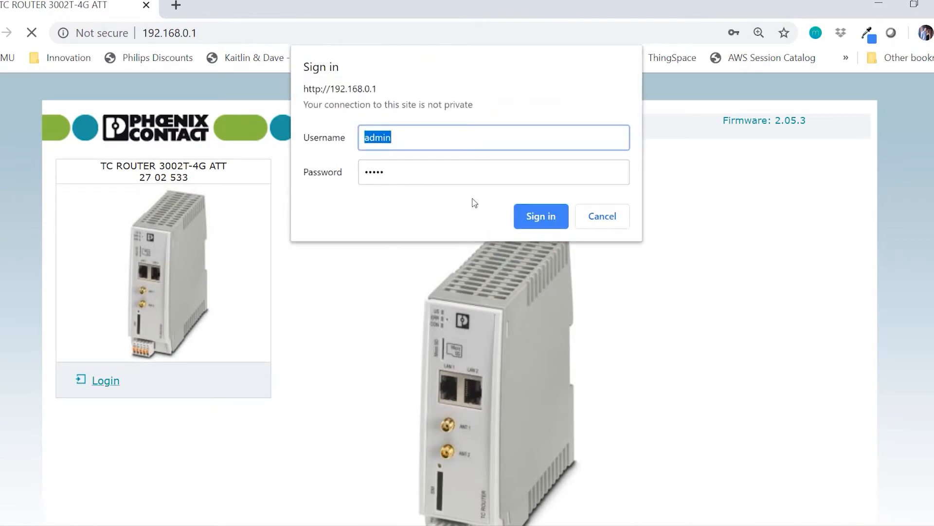
pyautogui.click(540, 216)
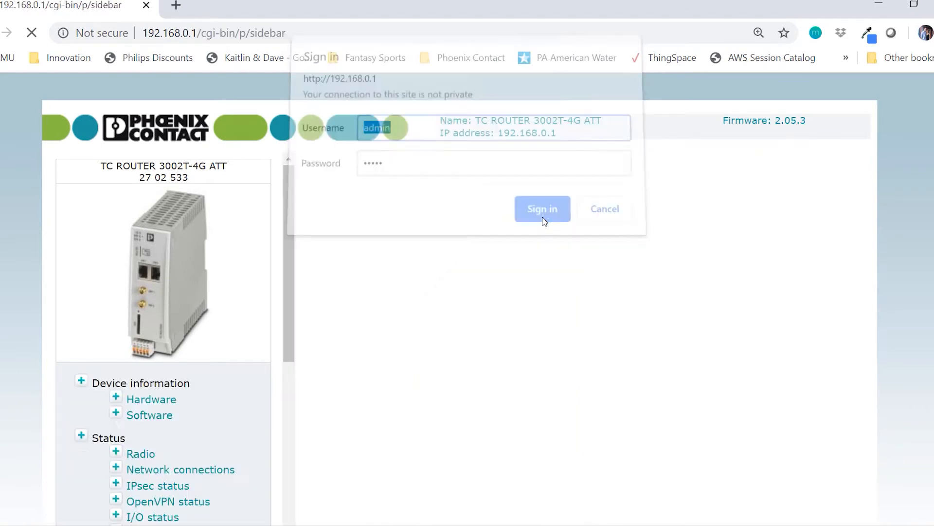
pyautogui.click(542, 208)
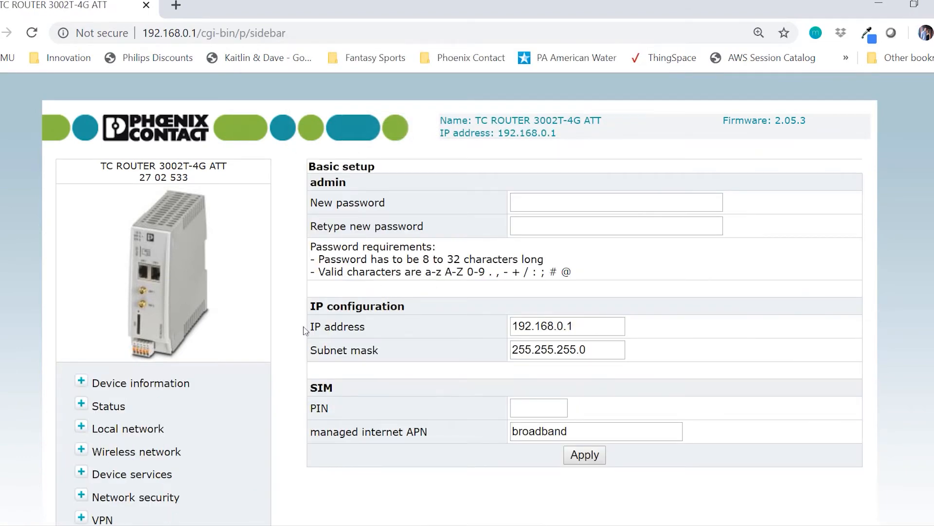
pyautogui.moveTo(122, 411)
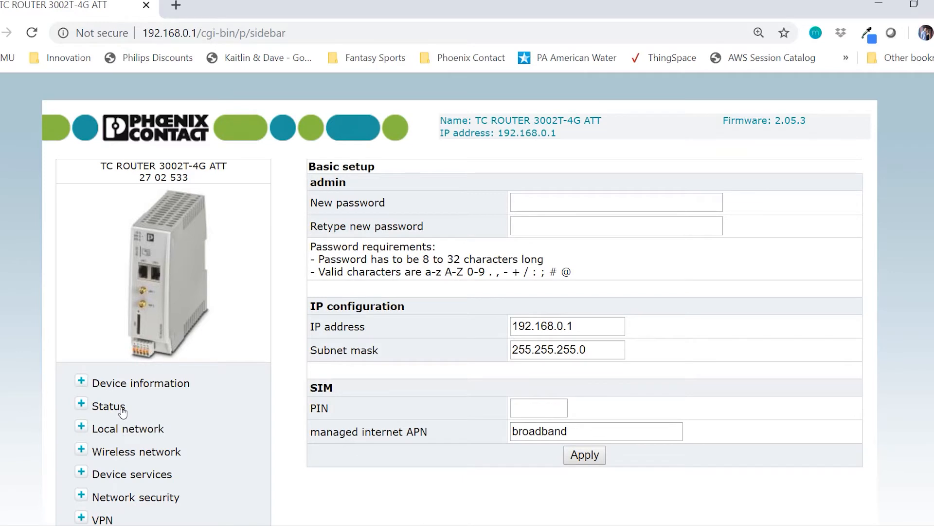
# Step: View the Radio status showing AT&T, LTE online and the -65 dBm signal reading
pyautogui.click(108, 406)
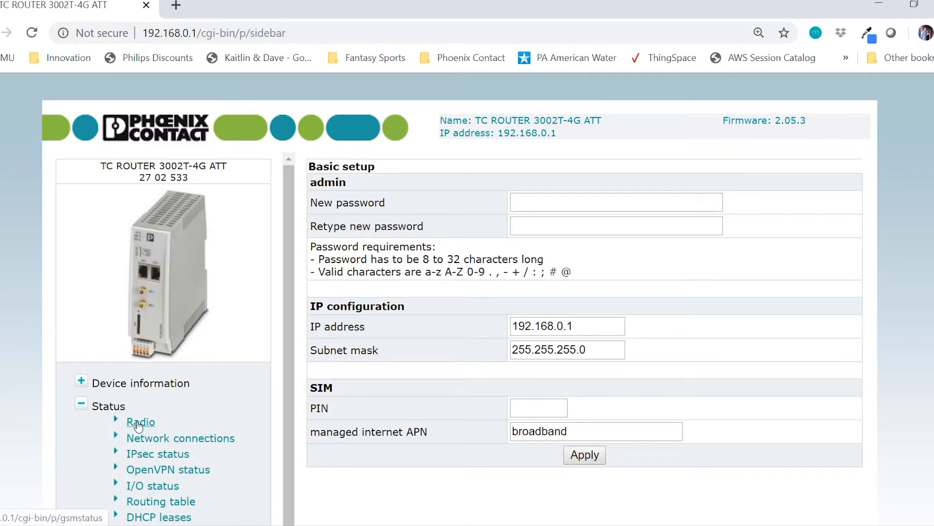
pyautogui.click(140, 422)
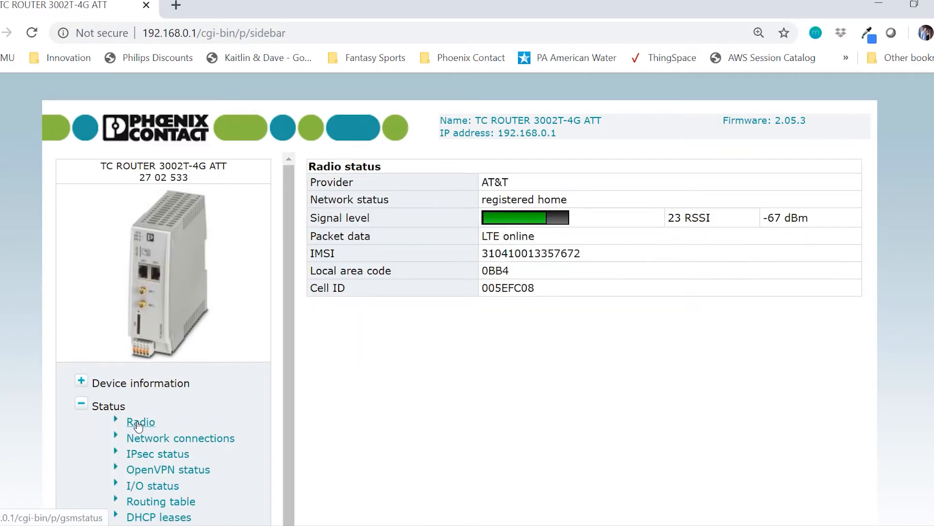
pyautogui.moveTo(606, 364)
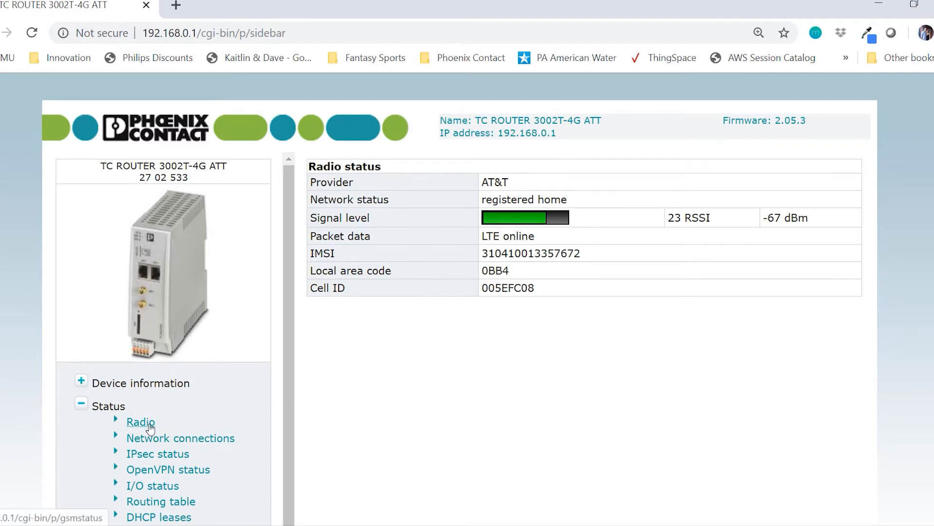
pyautogui.moveTo(551, 242)
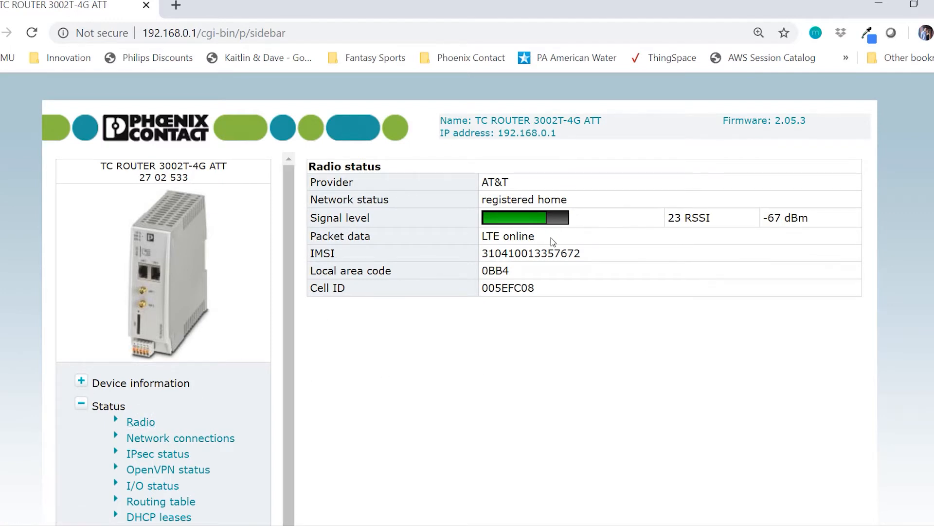
pyautogui.doubleClick(508, 236)
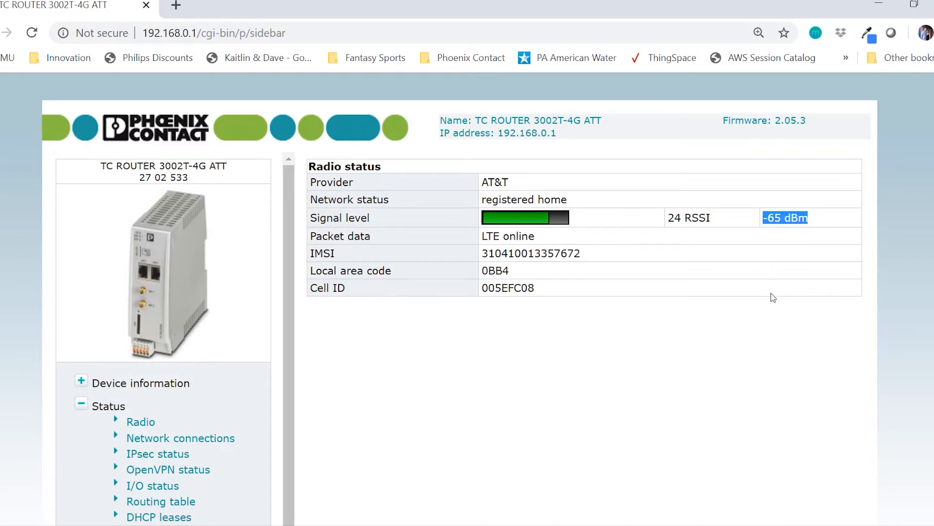
pyautogui.moveTo(607, 272)
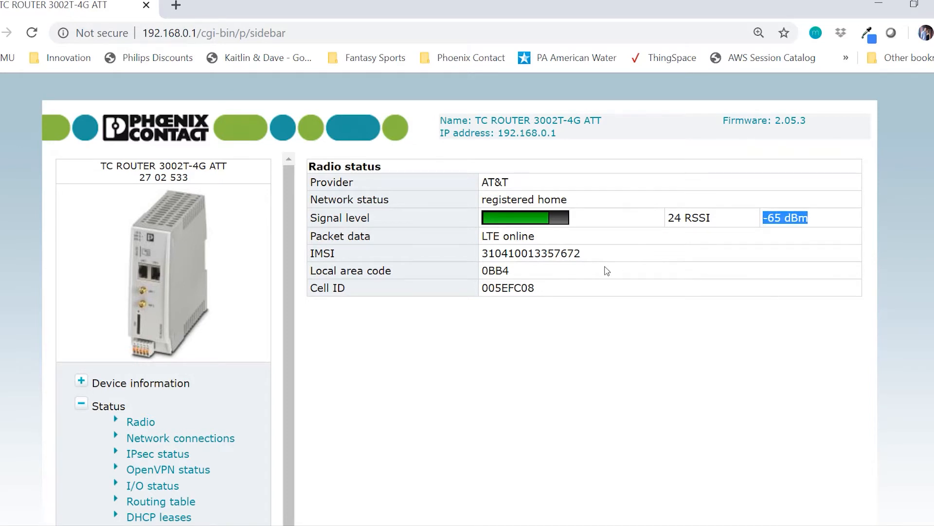
pyautogui.moveTo(551, 243)
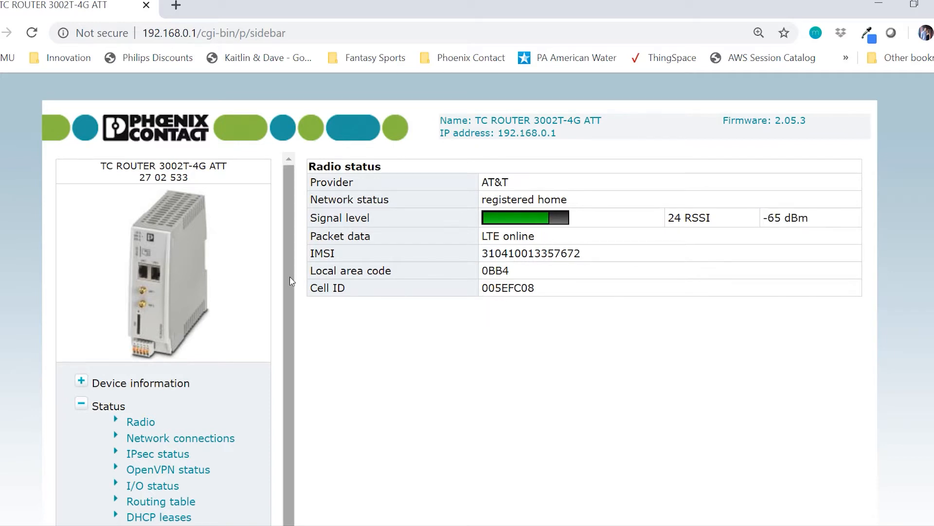
pyautogui.scroll(-3)
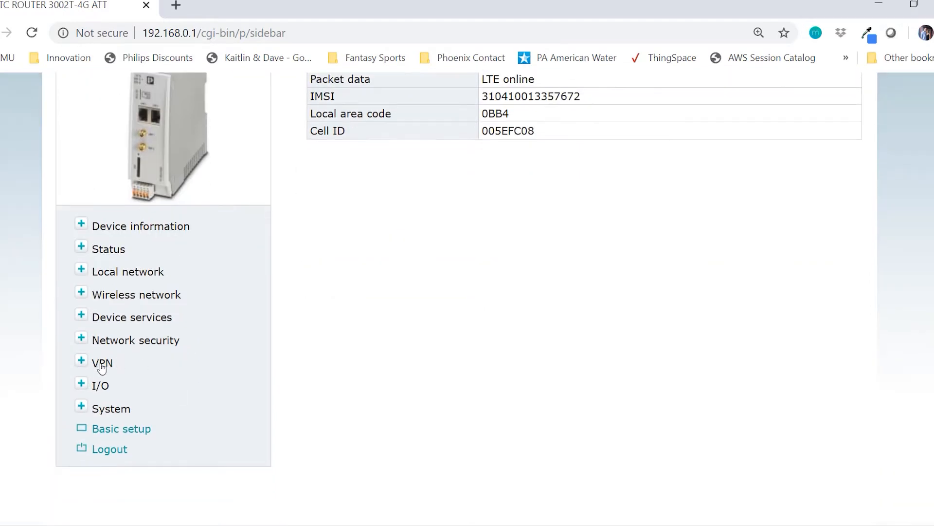
# Step: Upload mGuard.crt as the remote certificate under VPN > IPsec > Certificates
pyautogui.click(81, 362)
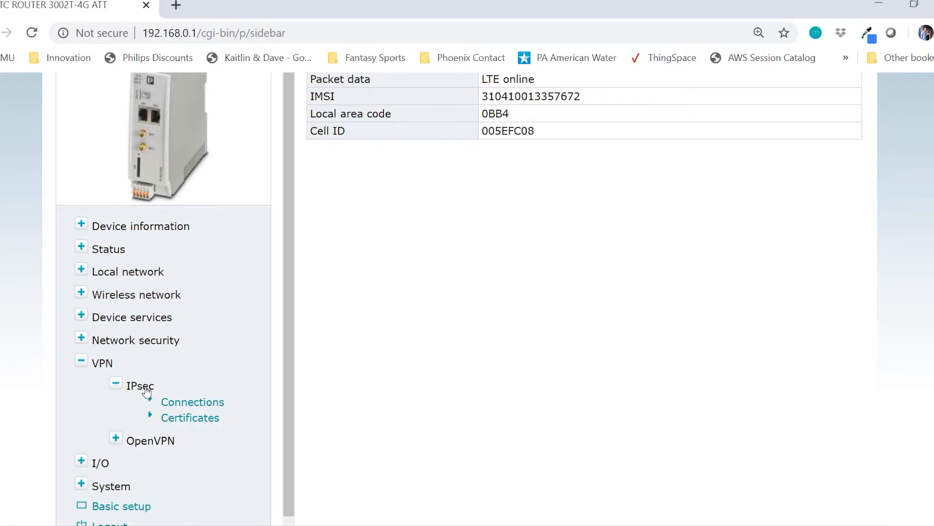
pyautogui.click(190, 418)
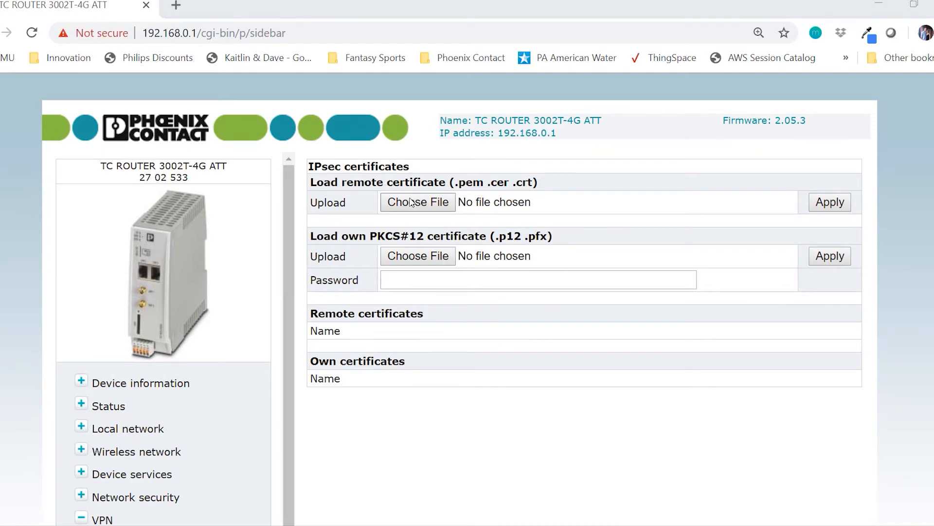
pyautogui.click(418, 202)
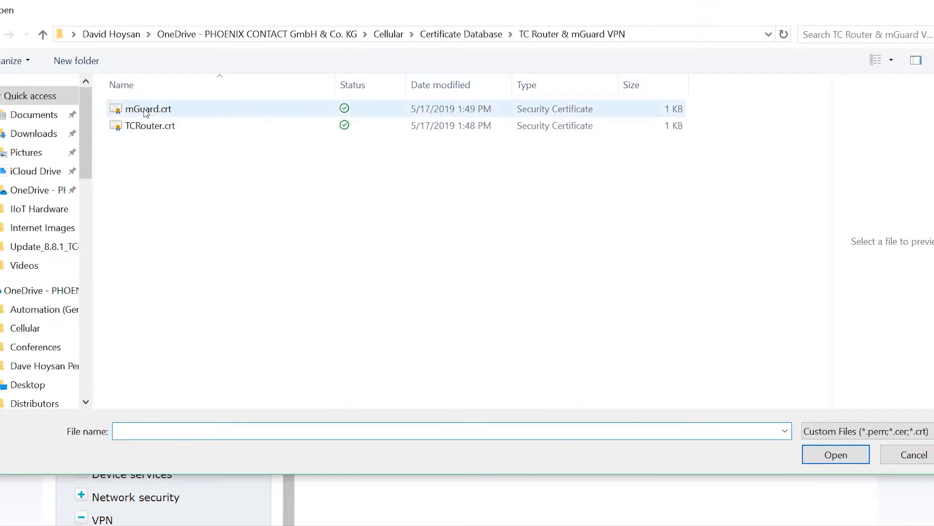
pyautogui.click(149, 108)
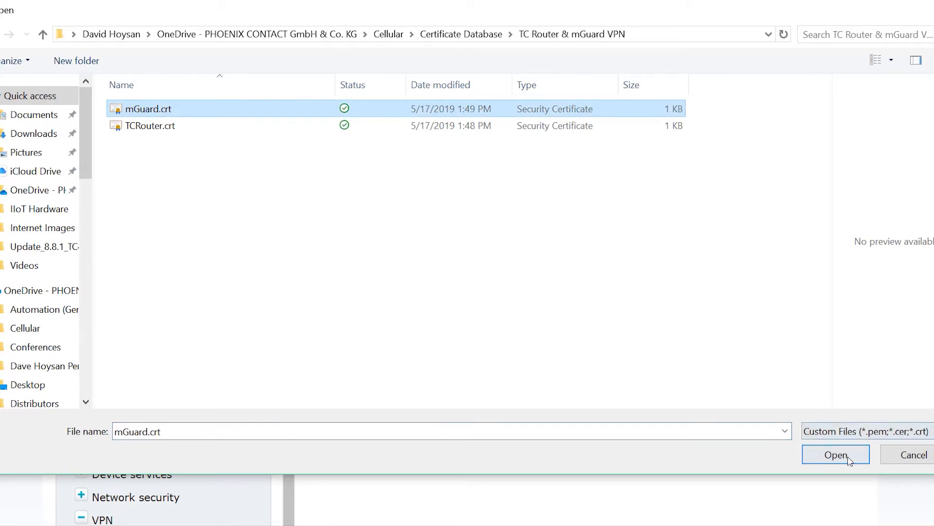
pyautogui.click(835, 455)
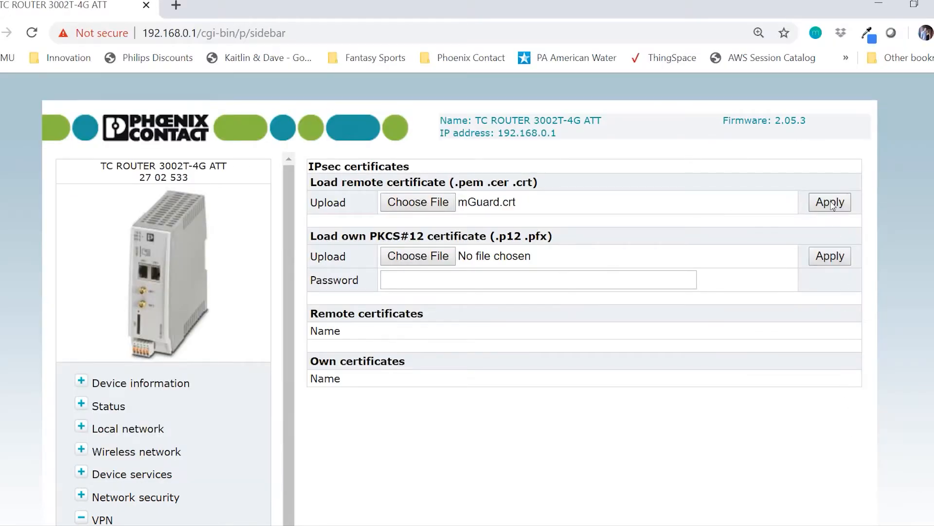
pyautogui.click(828, 203)
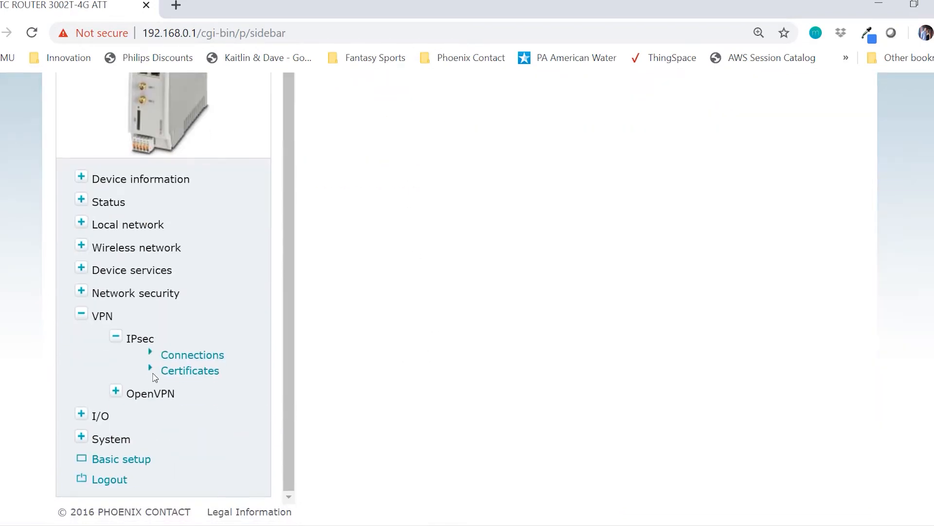
pyautogui.click(190, 370)
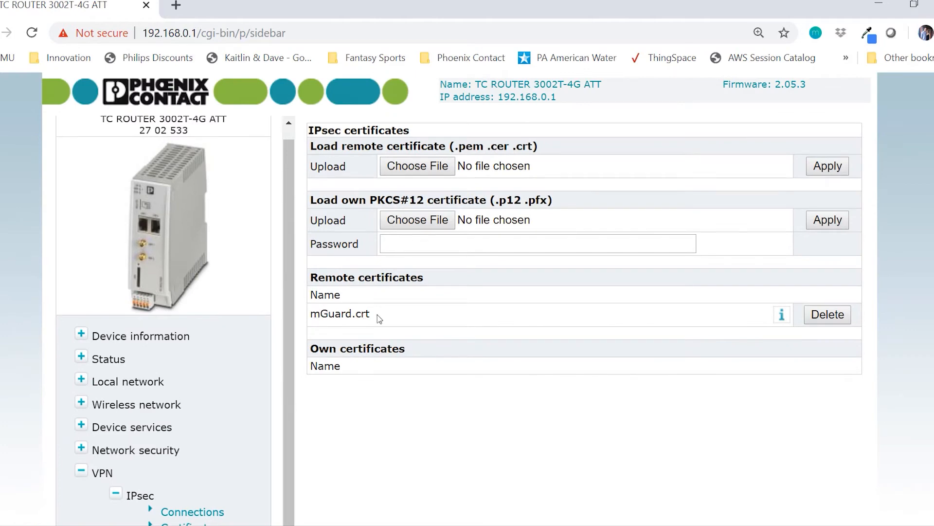
pyautogui.moveTo(320, 286)
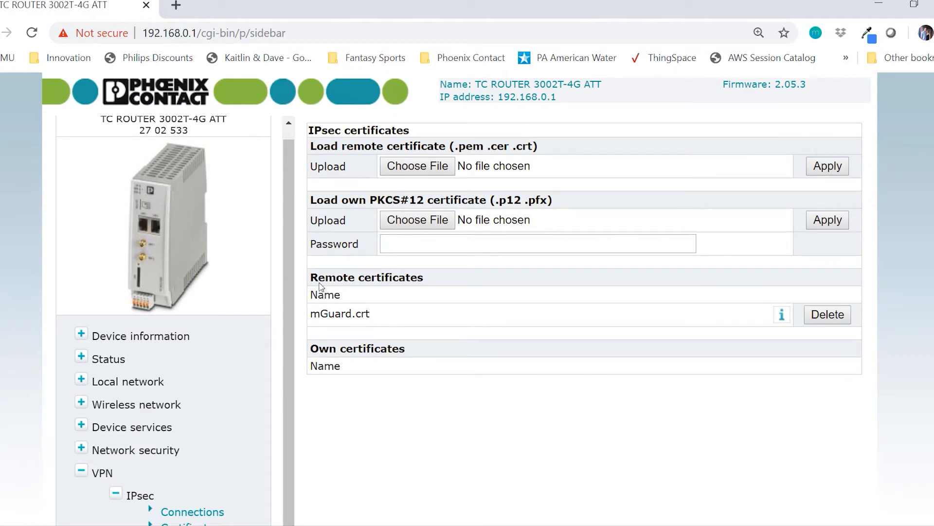
pyautogui.moveTo(406, 235)
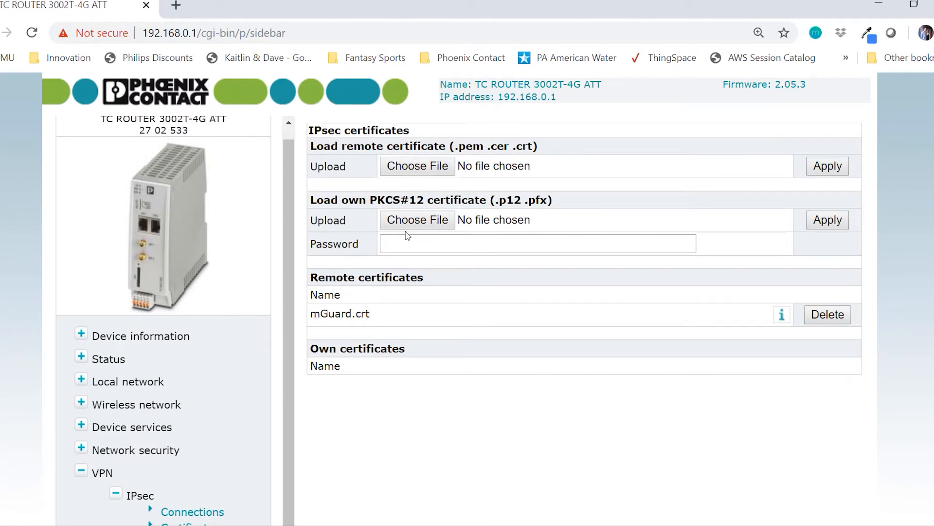
pyautogui.moveTo(409, 212)
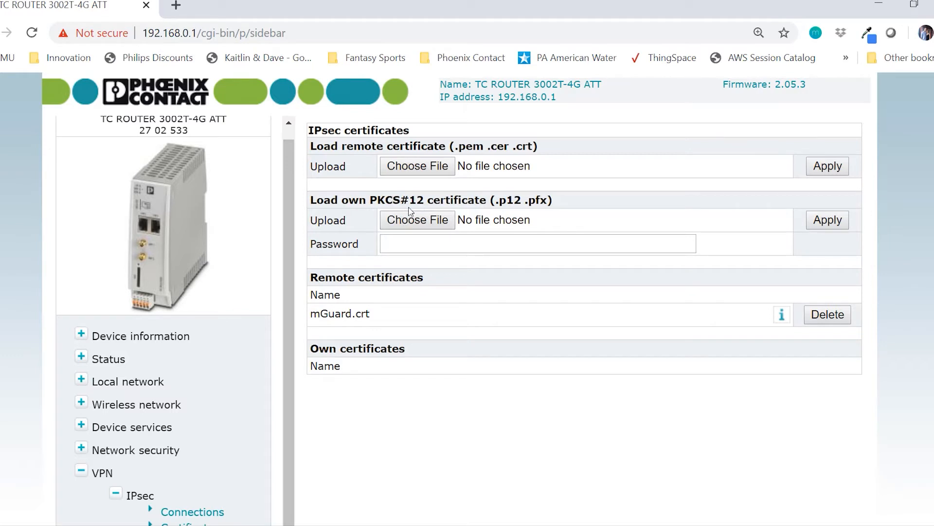
# Step: Upload TCRouter.p12 as the own PKCS#12 certificate with its password and confirm it in the list
pyautogui.click(418, 219)
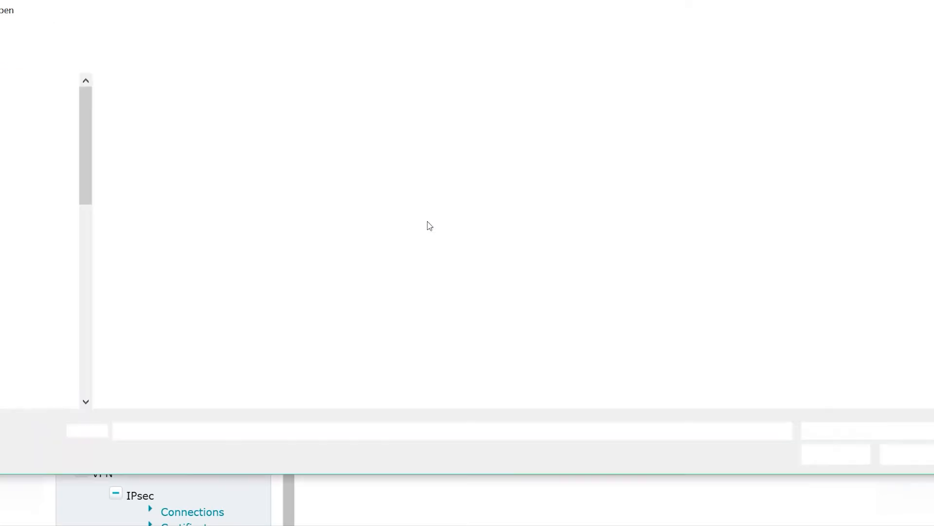
pyautogui.click(152, 126)
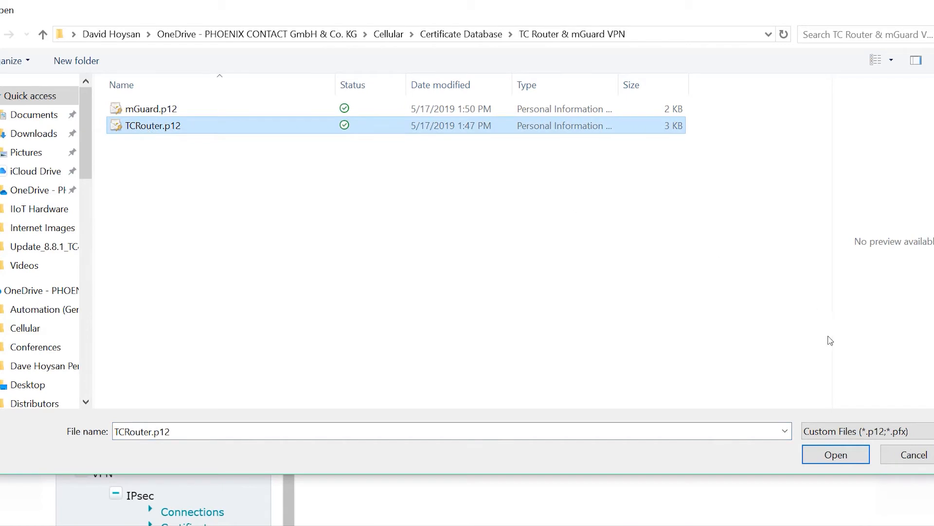
pyautogui.click(835, 454)
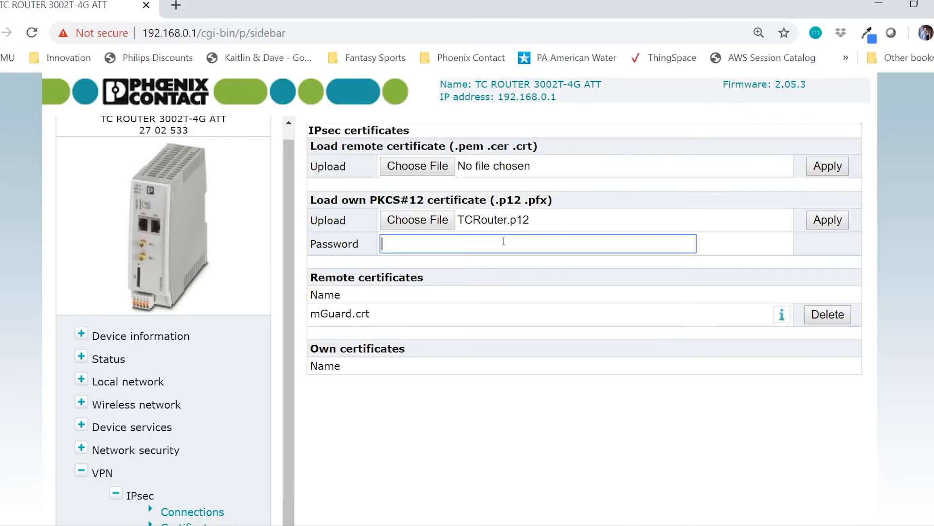
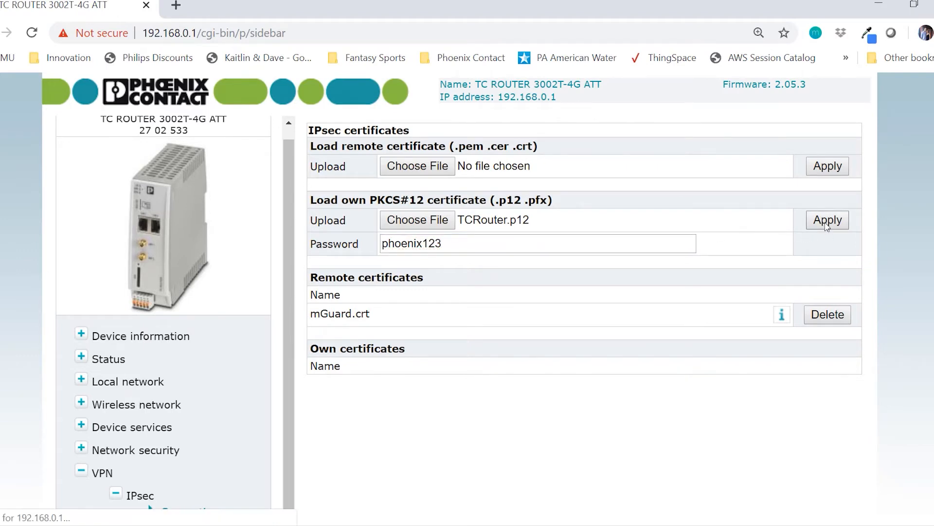
pyautogui.click(827, 219)
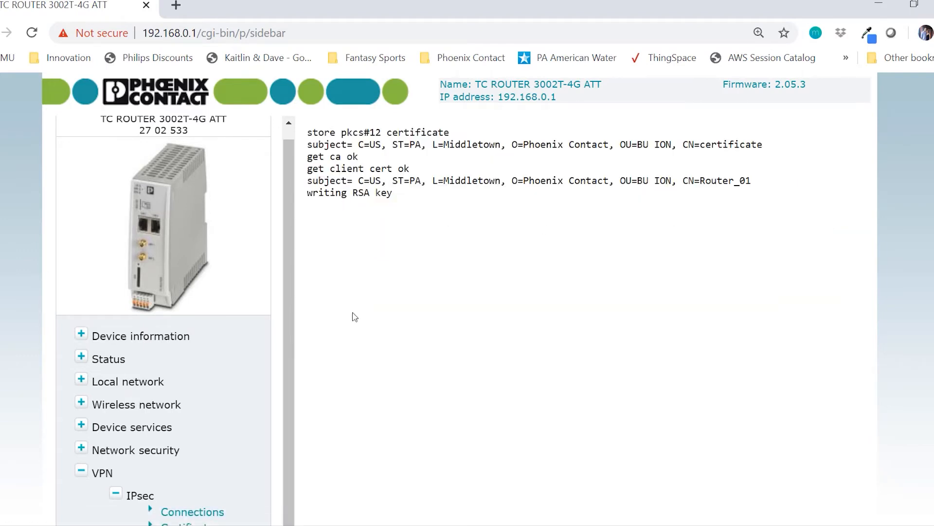
pyautogui.scroll(-3)
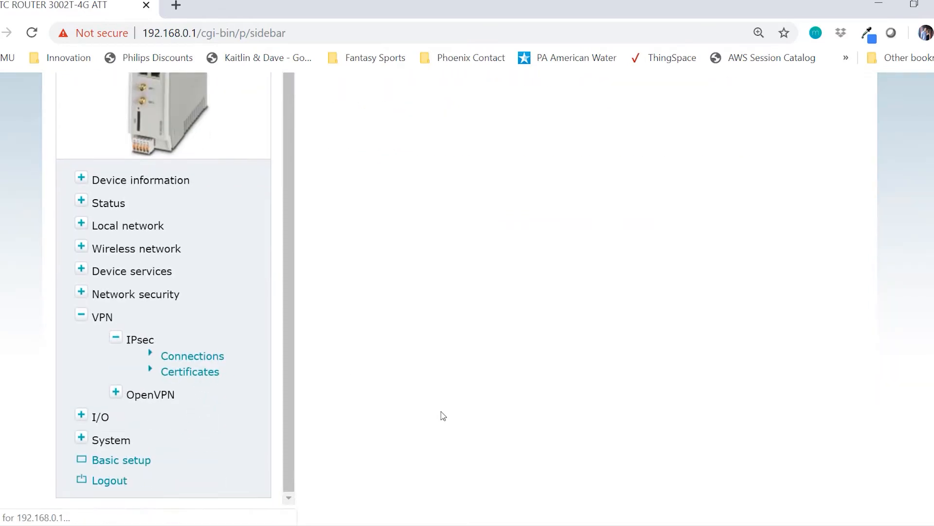
pyautogui.click(190, 371)
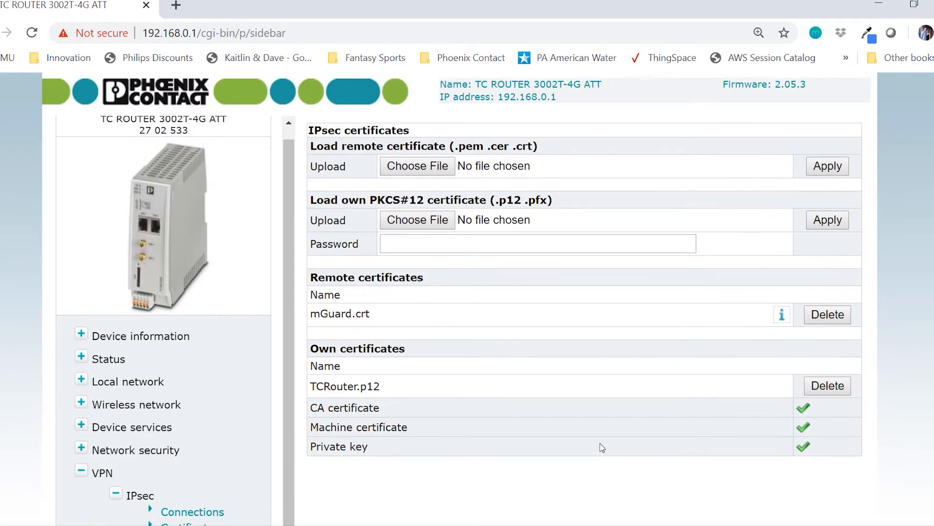
pyautogui.scroll(-3)
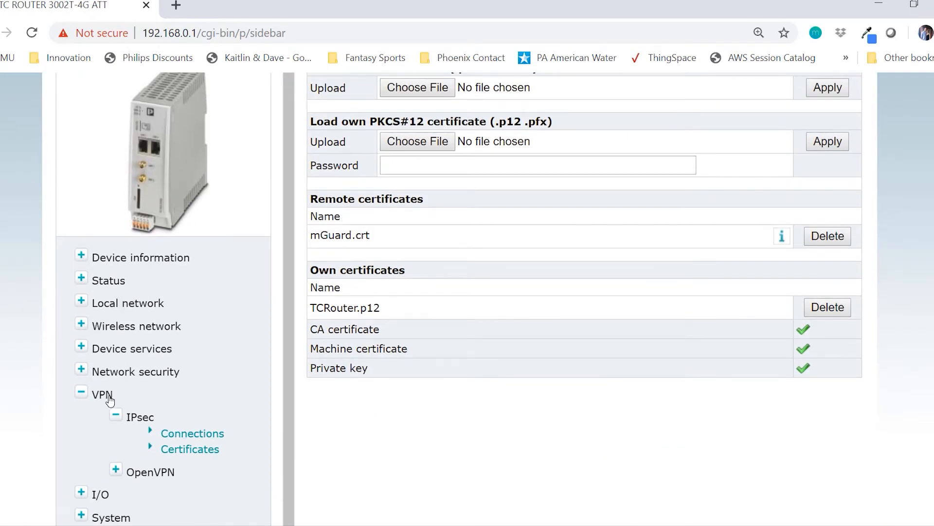
# Step: Rename IPsec connection vpn1 to 'TC mGuard VPN', apply it, and edit its settings
pyautogui.click(191, 434)
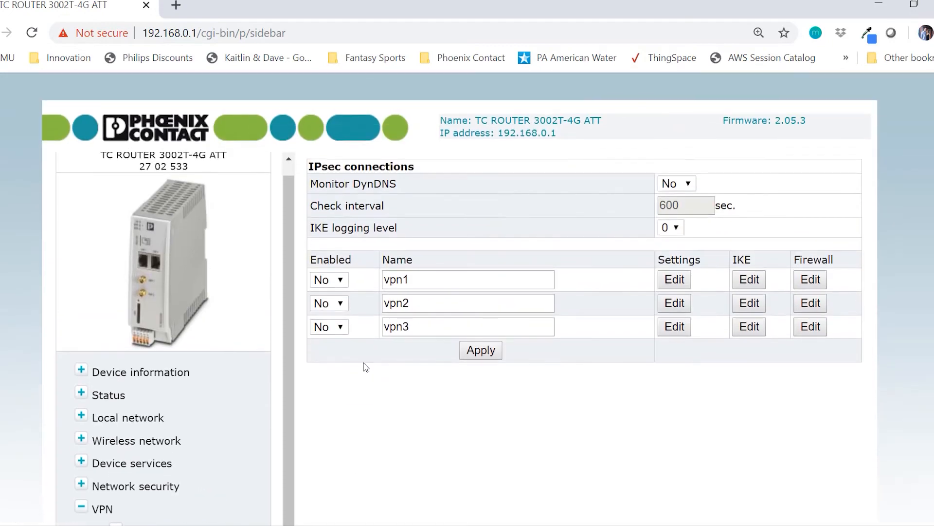
pyautogui.tripleClick(468, 279)
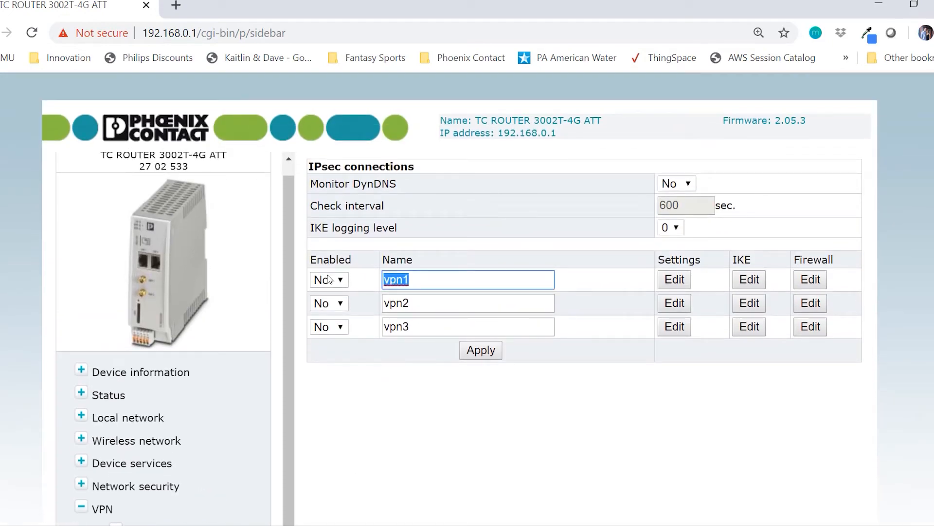
pyautogui.write('TC mGuard')
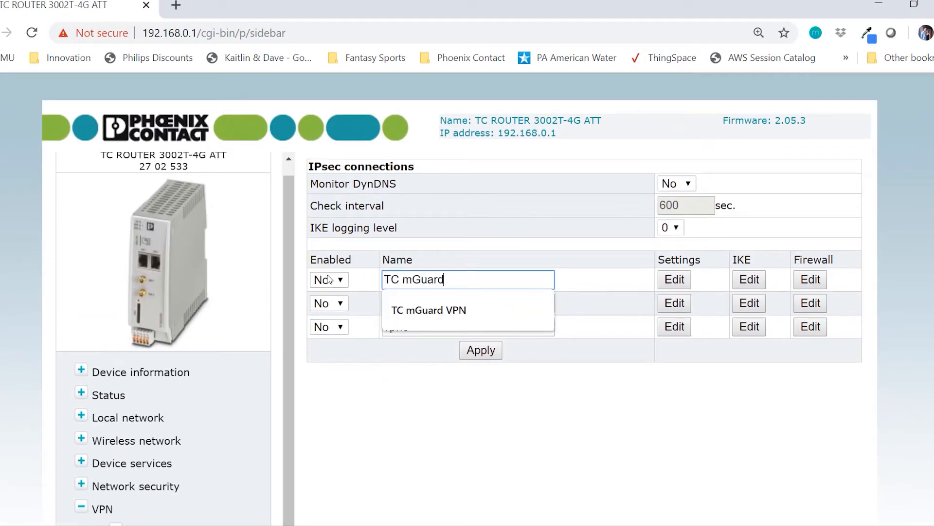
pyautogui.click(428, 310)
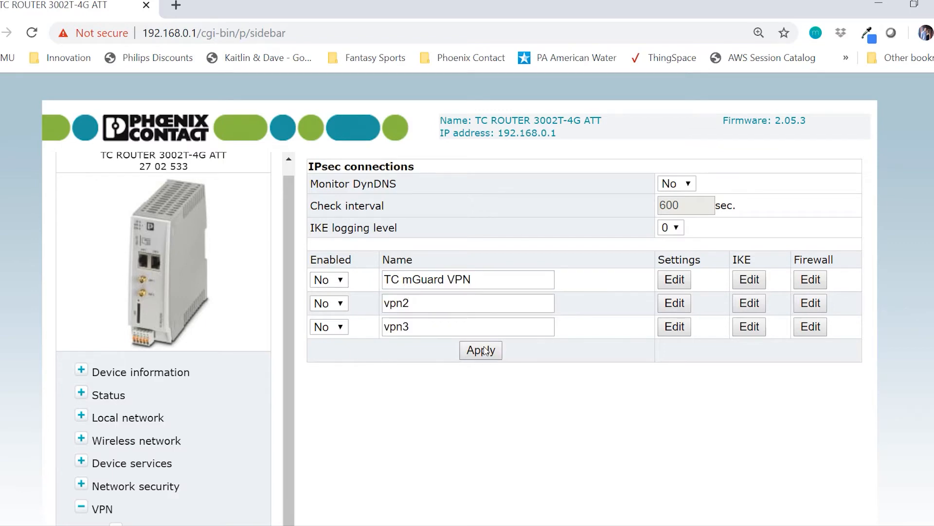
pyautogui.click(674, 279)
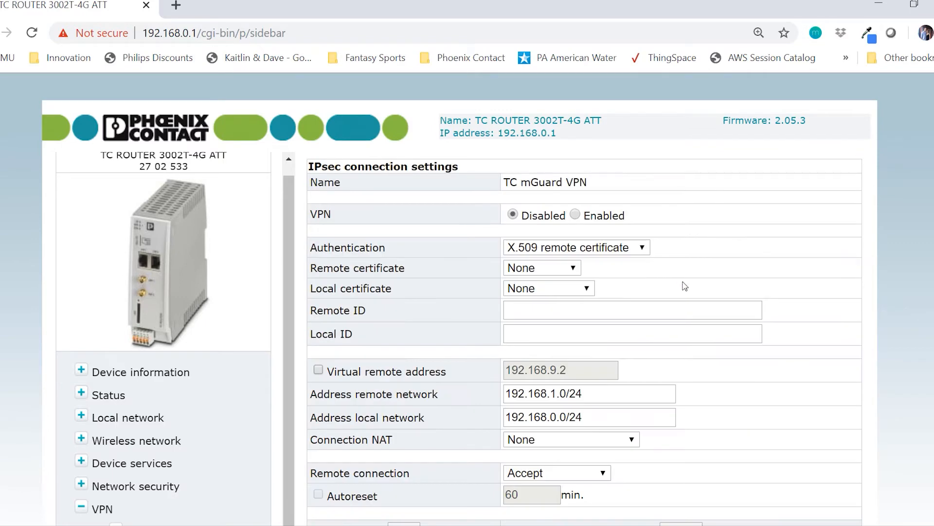
# Step: Enable the connection with remote certificate mGuard.crt and local certificate TCRouter.p12
pyautogui.click(576, 215)
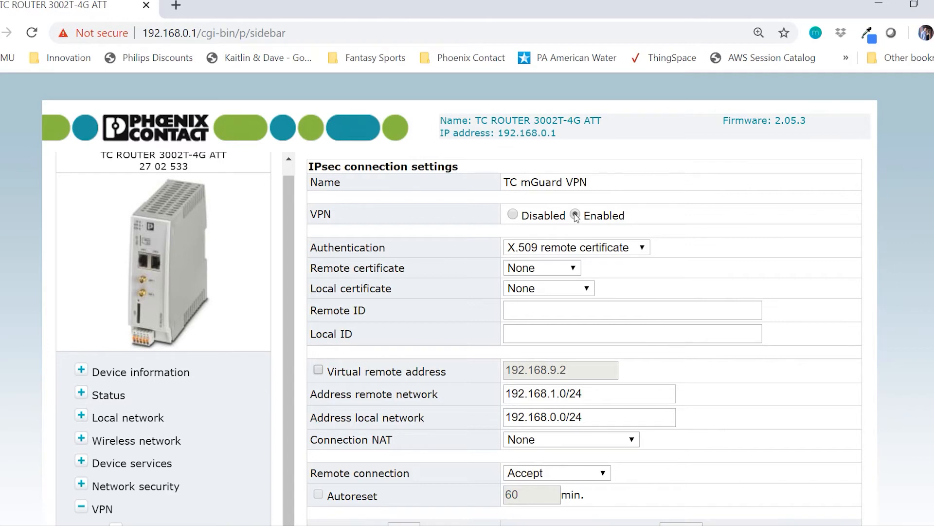
pyautogui.click(575, 215)
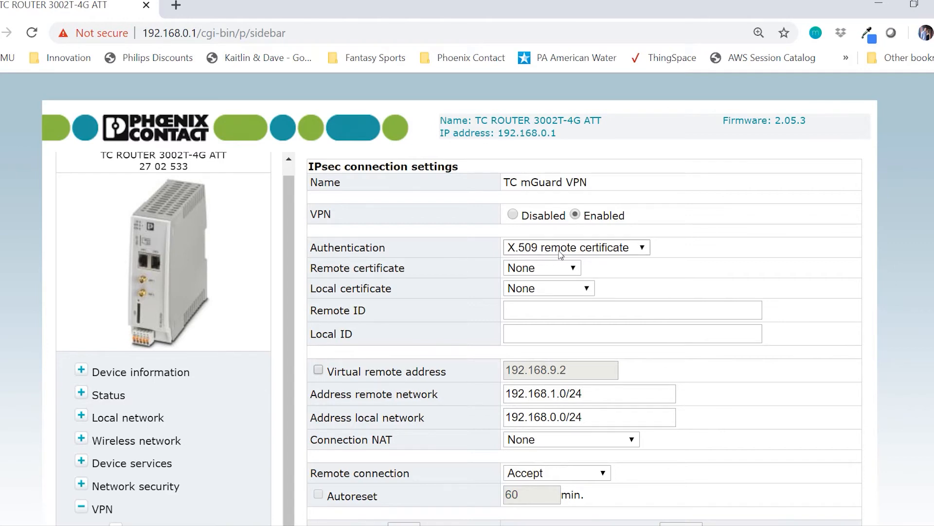
pyautogui.click(539, 266)
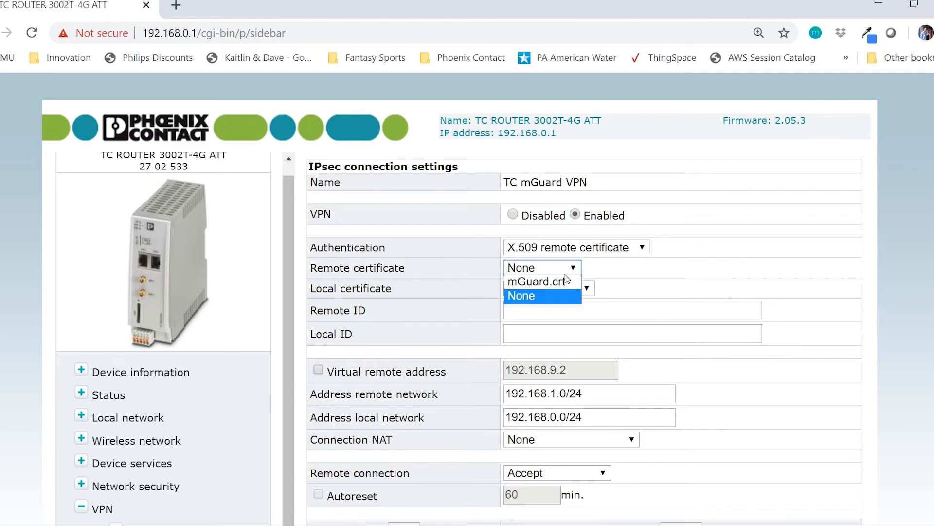
pyautogui.click(538, 281)
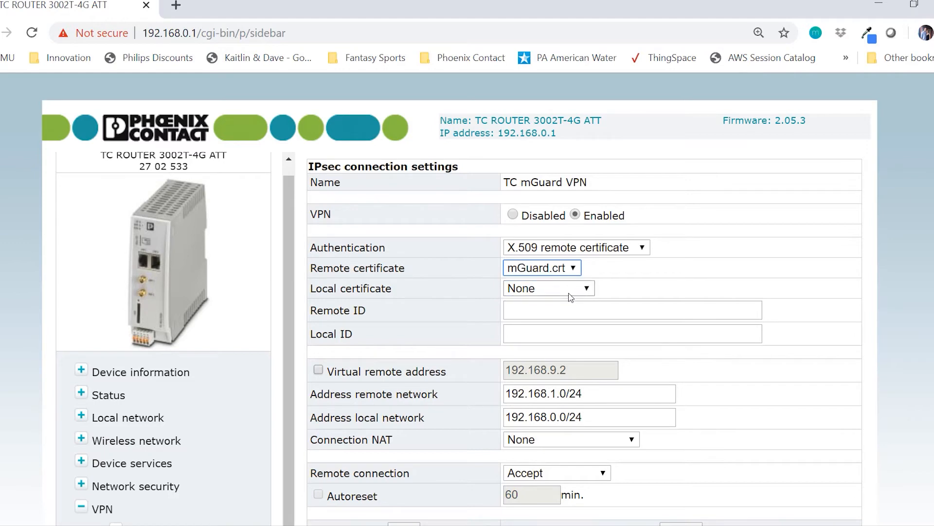
pyautogui.click(548, 288)
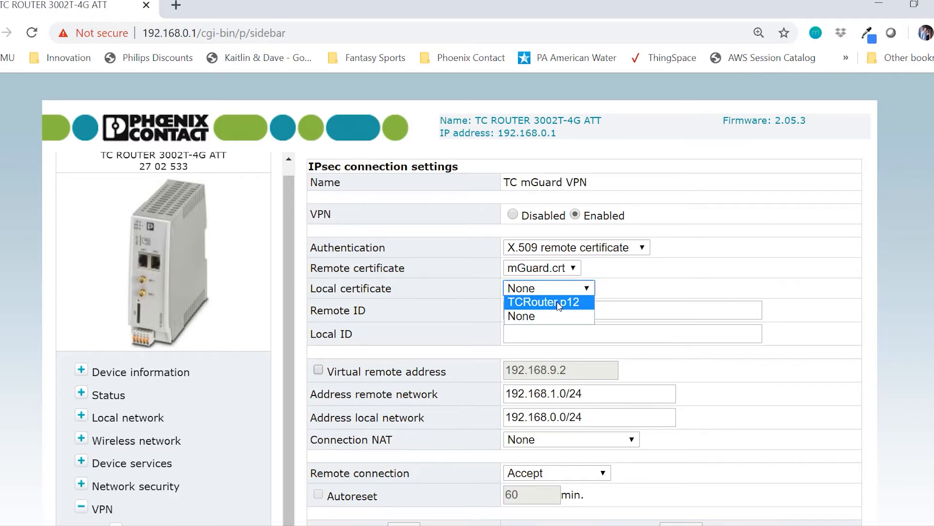
pyautogui.click(542, 301)
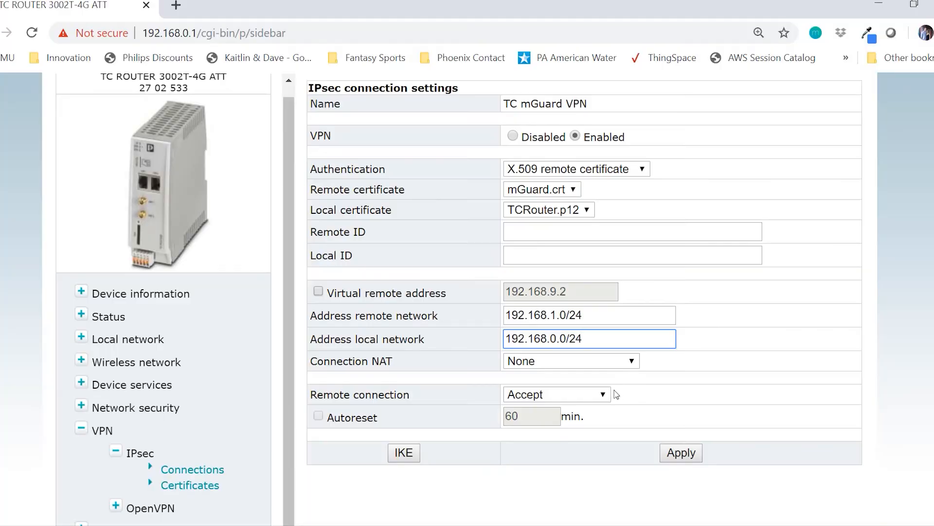
pyautogui.moveTo(604, 398)
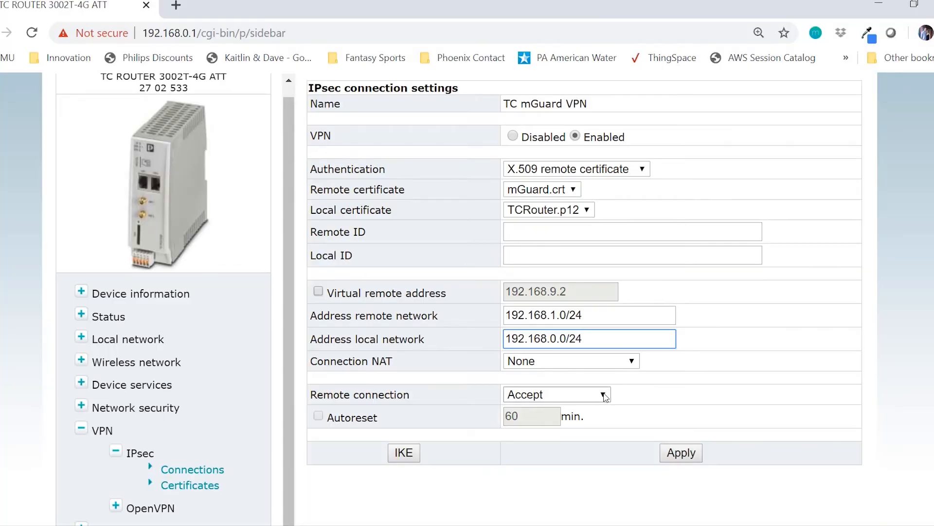
# Step: Set Remote connection to Initiate with remote host 166.130.95.55 and apply the settings
pyautogui.click(556, 394)
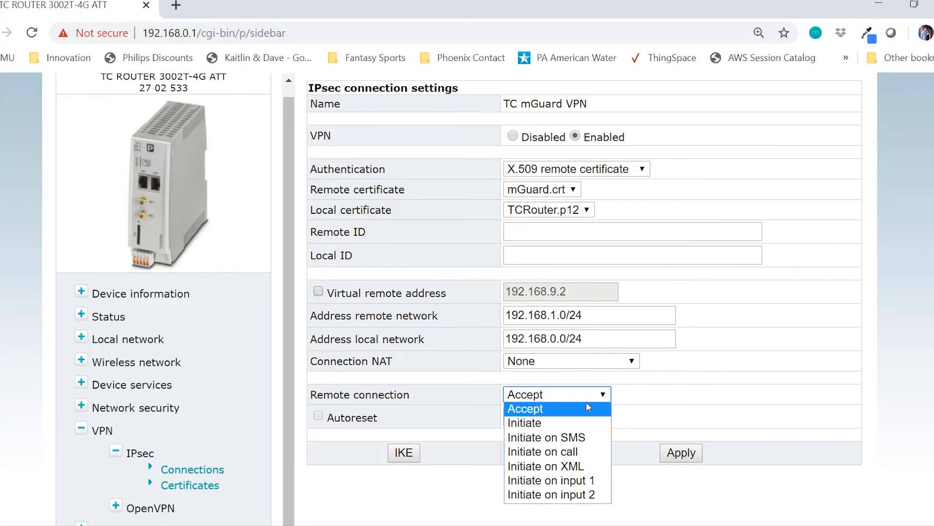
pyautogui.click(524, 421)
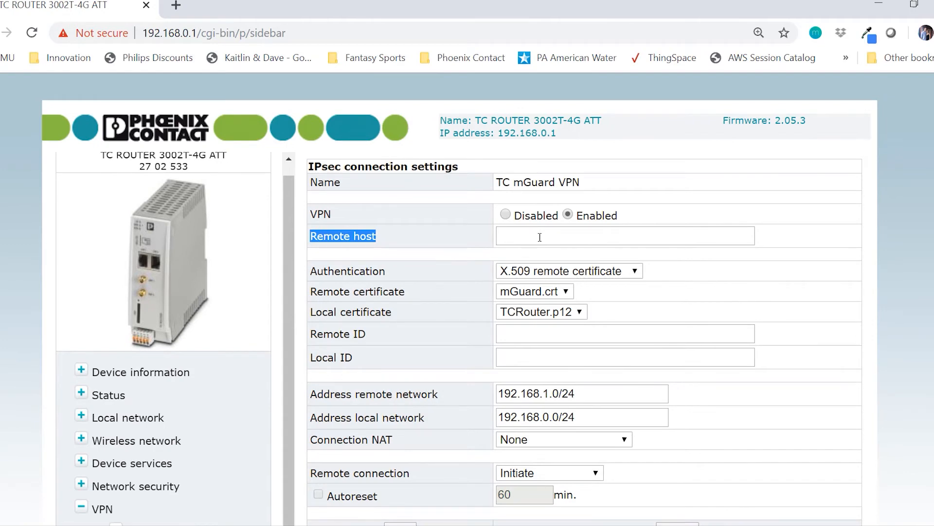
pyautogui.click(625, 236)
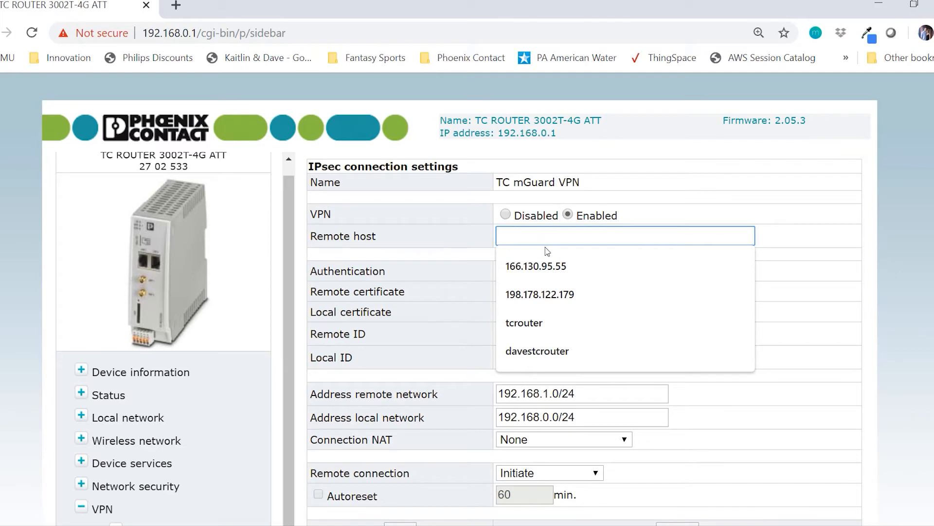
pyautogui.click(535, 266)
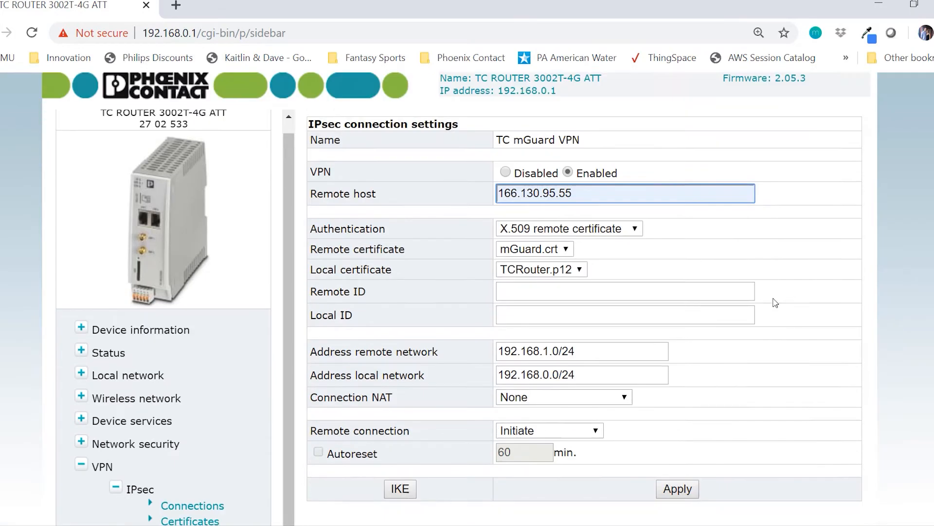
pyautogui.scroll(-3)
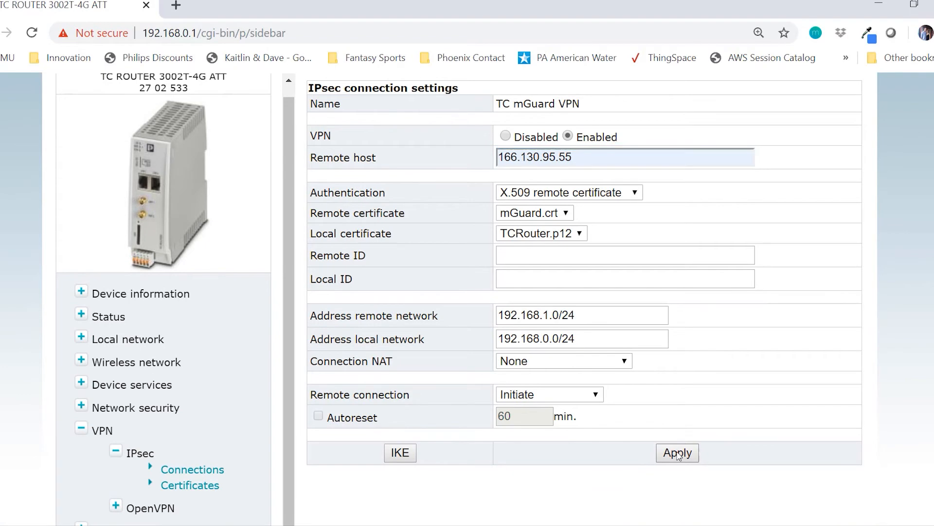
pyautogui.click(676, 452)
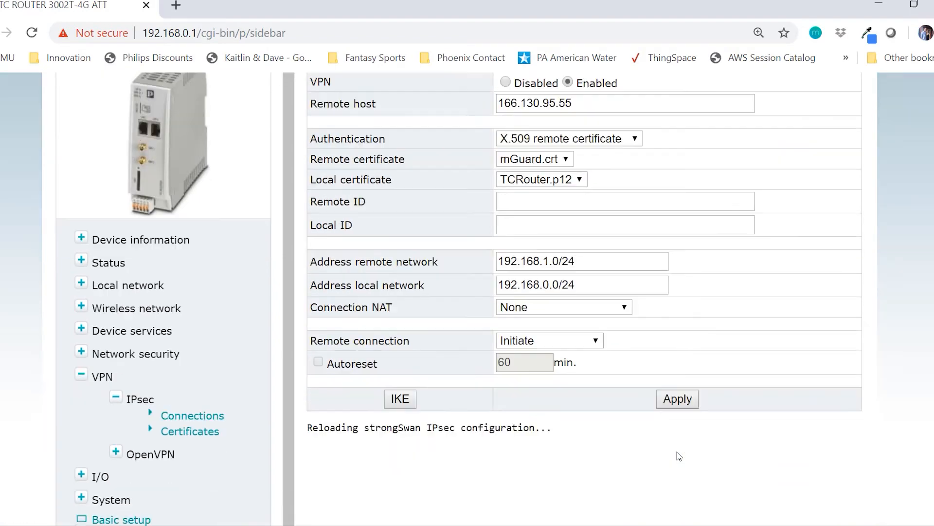
pyautogui.scroll(-3)
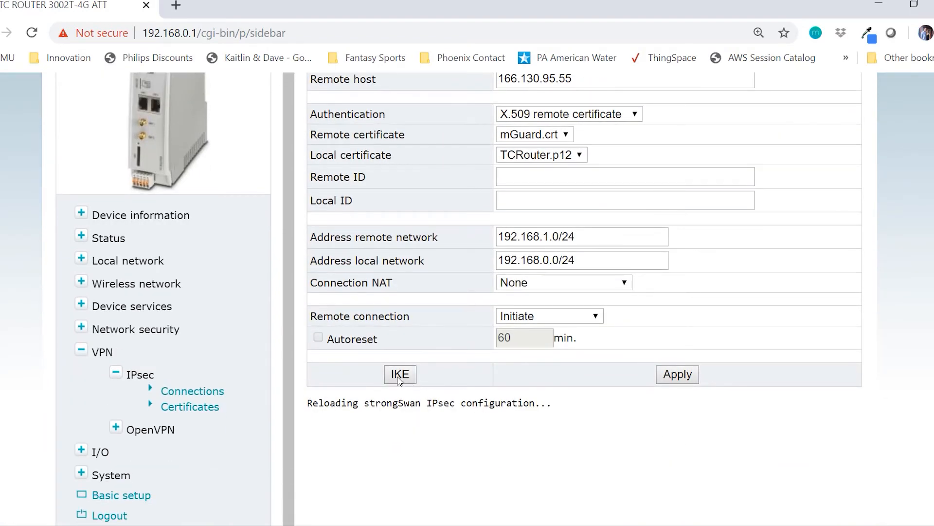
pyautogui.click(399, 374)
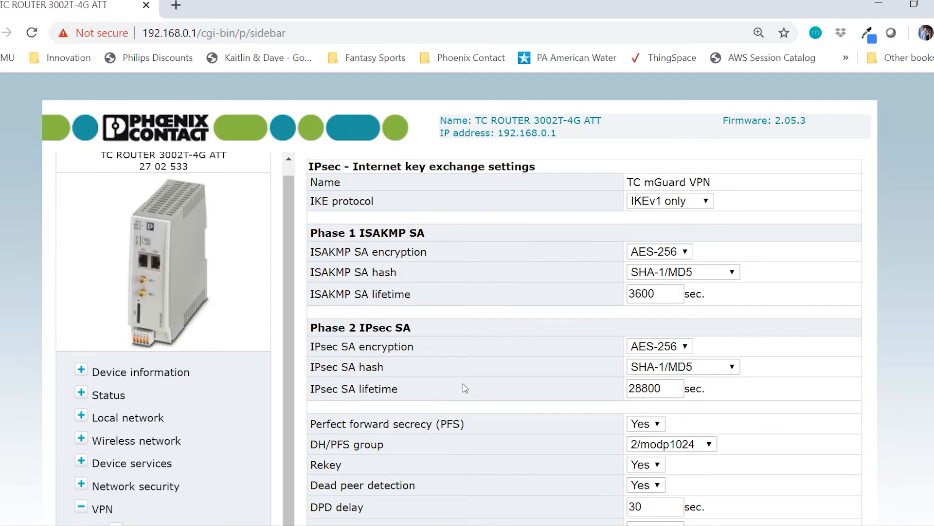
pyautogui.moveTo(697, 252)
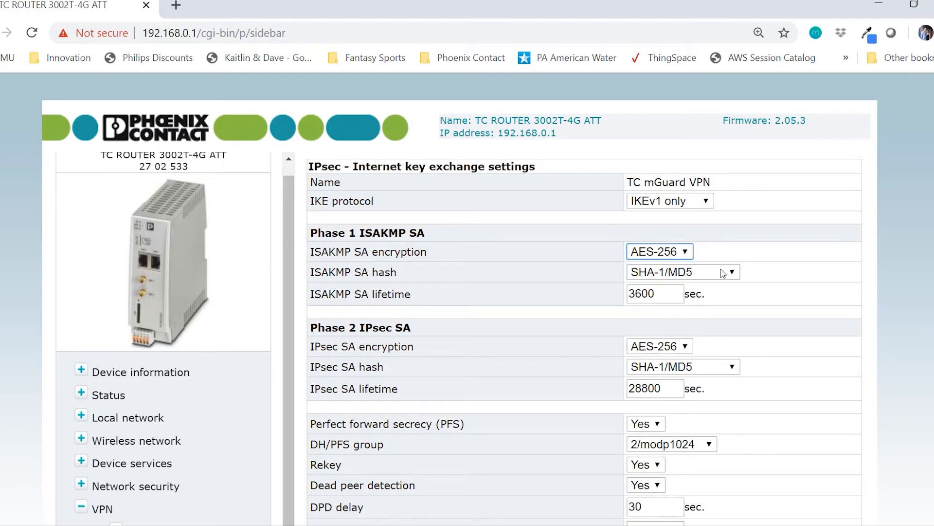
# Step: Set ISAKMP and IPsec SA hashes to SHA-1, keep AES-256 encryption, and apply
pyautogui.click(684, 271)
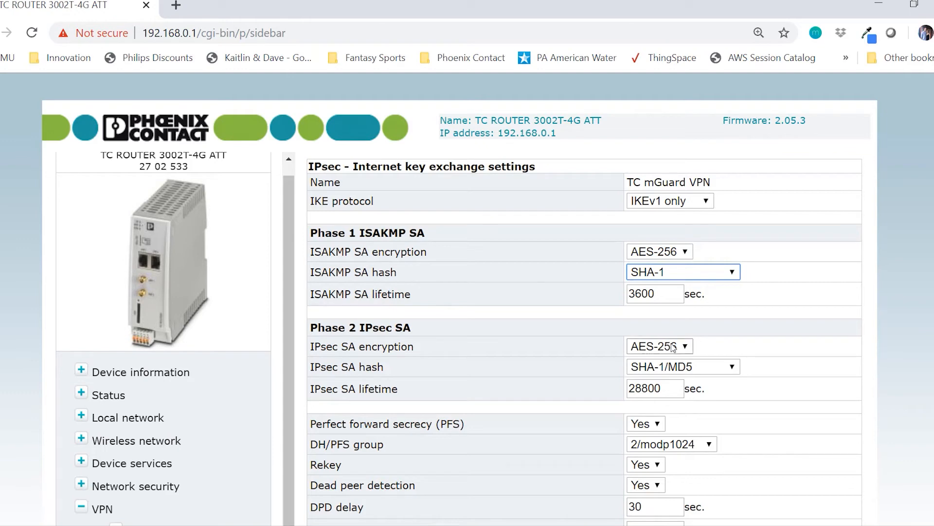
pyautogui.click(659, 347)
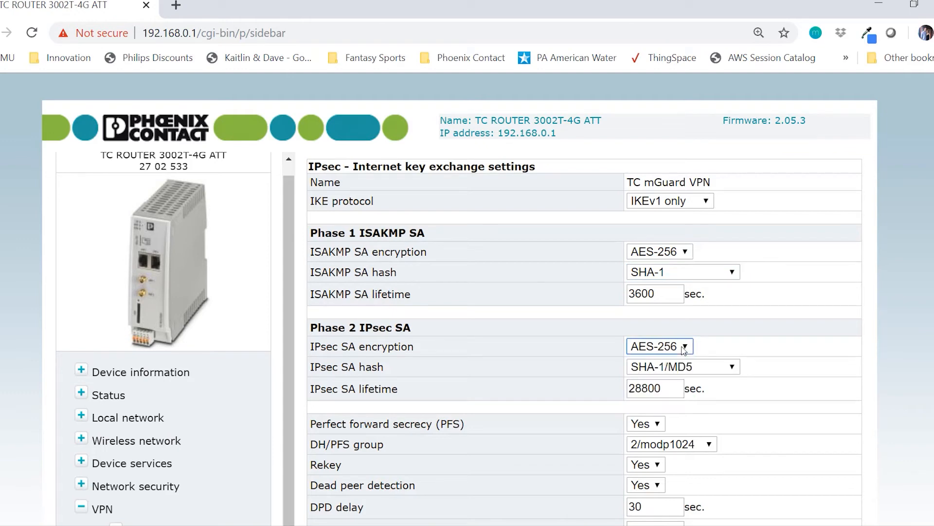
pyautogui.click(683, 366)
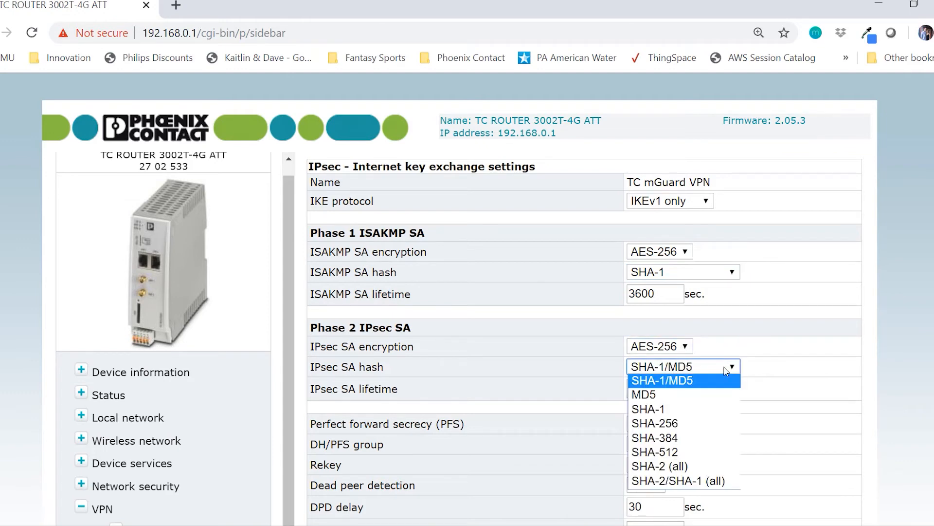
pyautogui.click(648, 409)
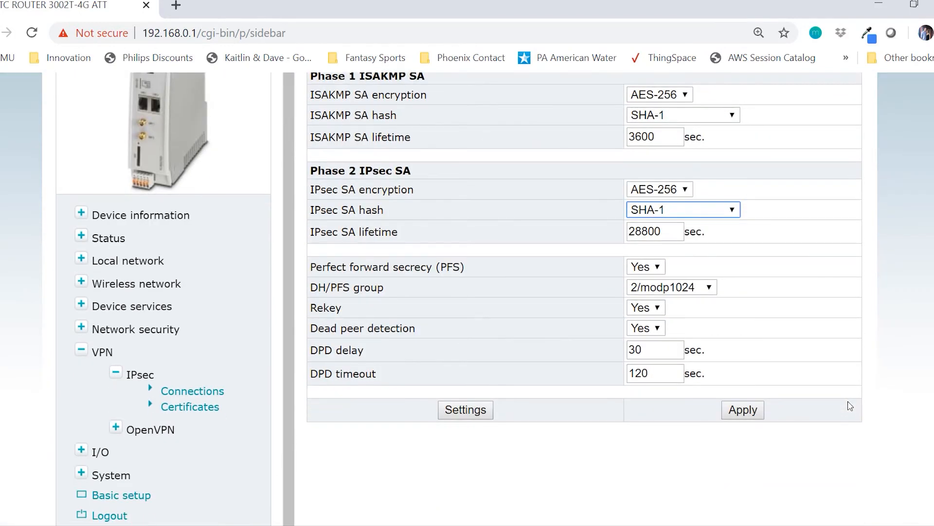
pyautogui.moveTo(679, 331)
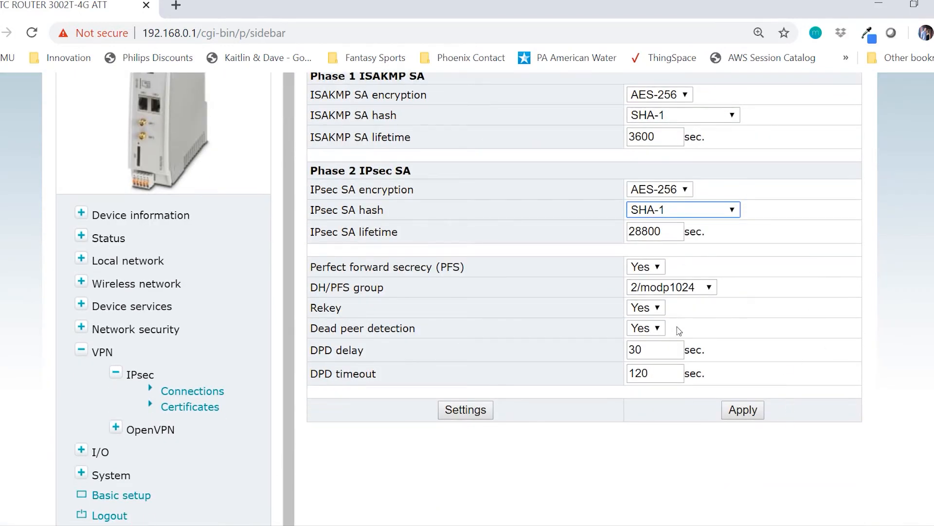
pyautogui.click(743, 410)
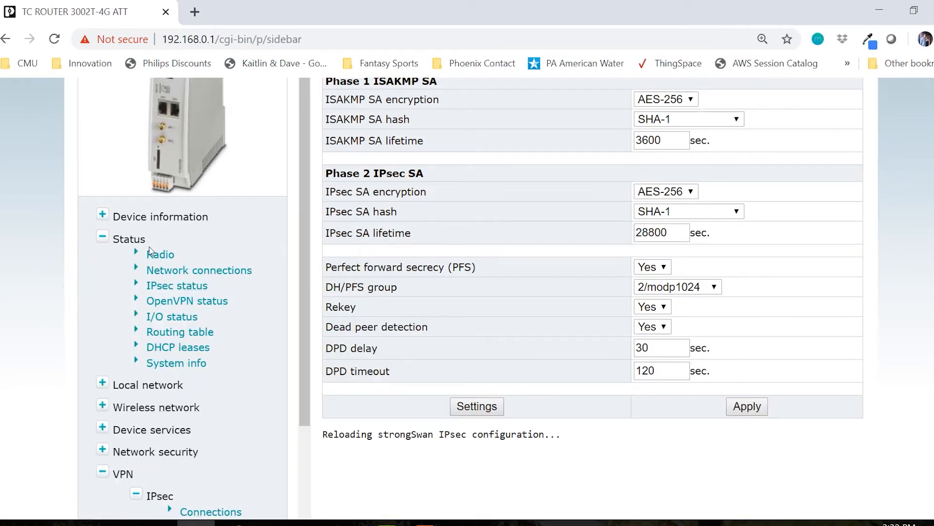
# Step: View the IPsec status listing TC mGuard VPN to 166.130.95.55, not yet established
pyautogui.click(176, 285)
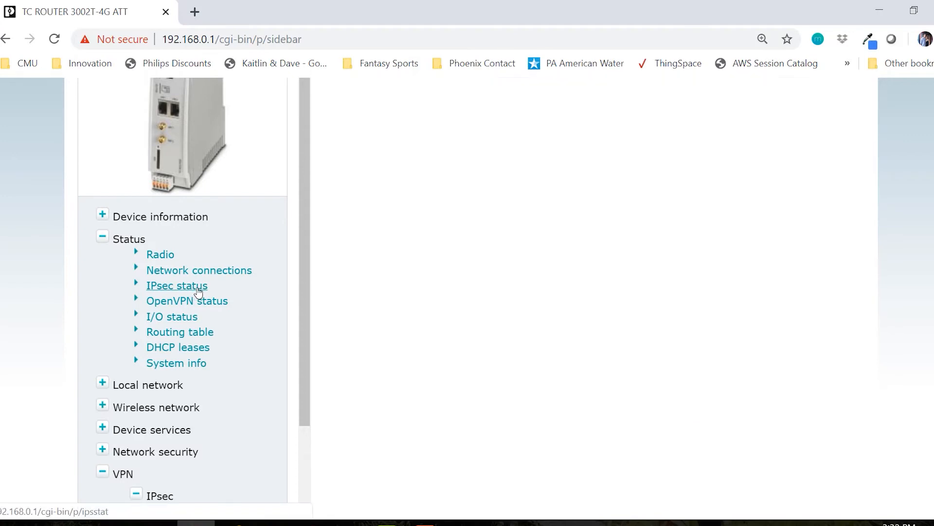
pyautogui.click(177, 285)
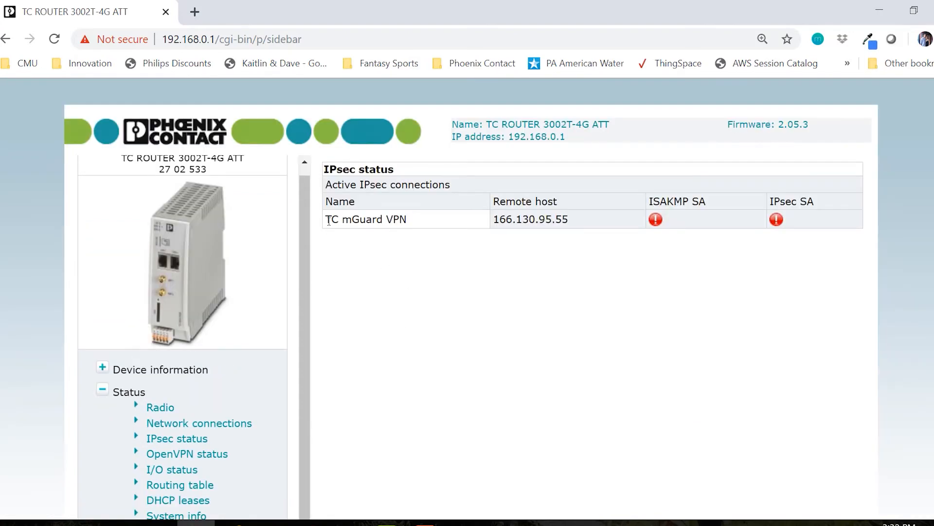
pyautogui.doubleClick(365, 219)
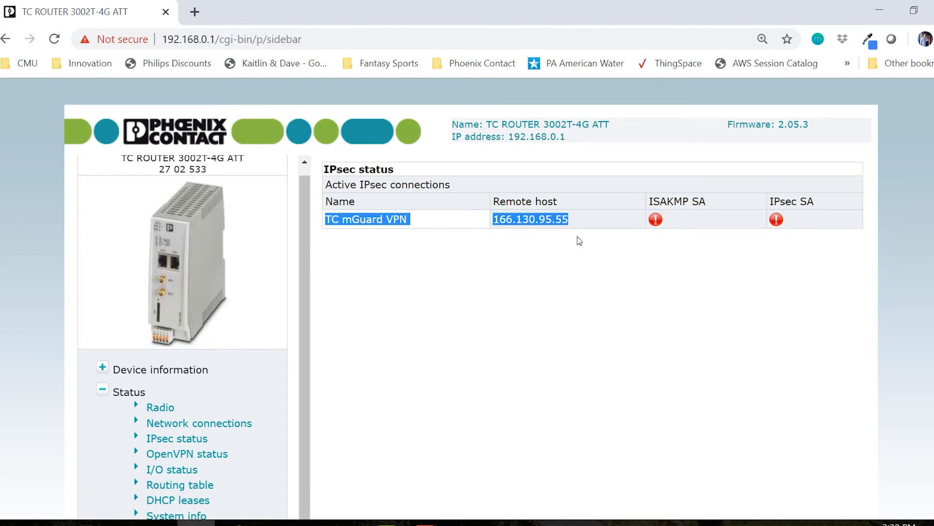
pyautogui.moveTo(790, 243)
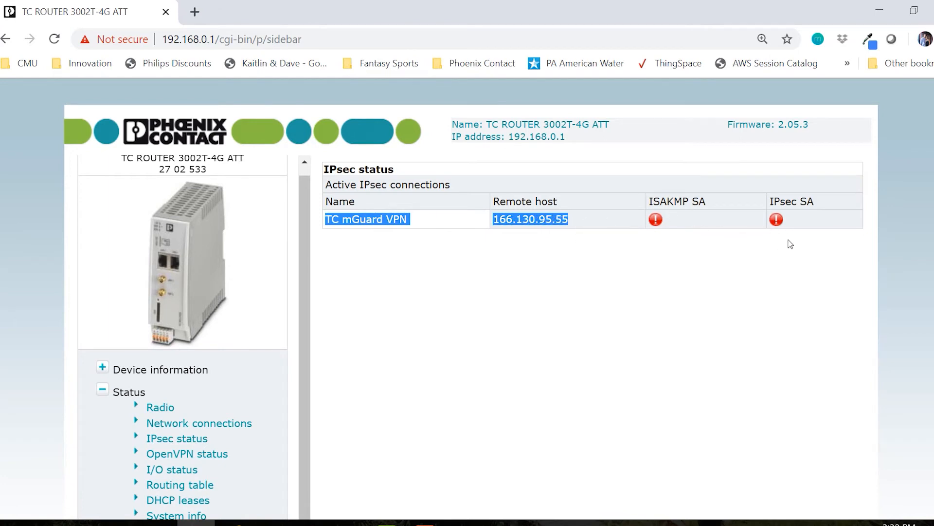
pyautogui.moveTo(785, 242)
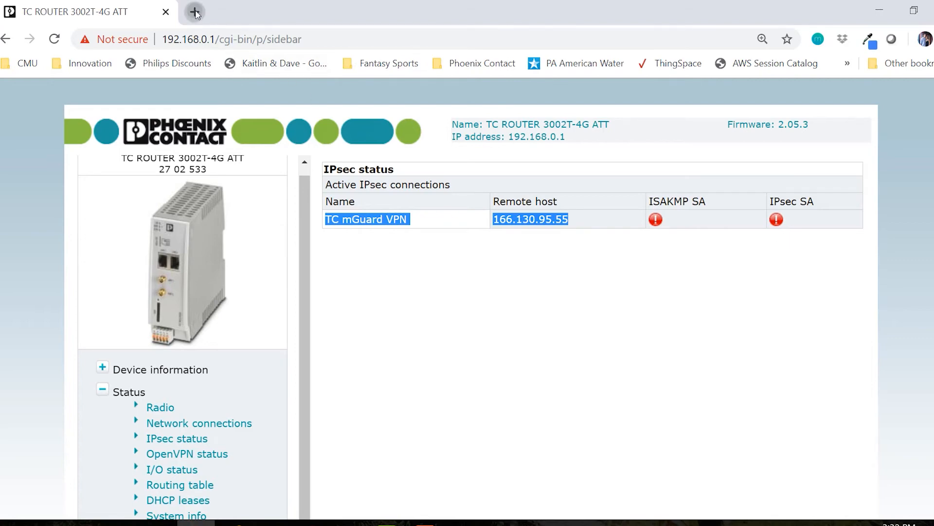
# Step: Open the mGuard management at 192.168.1.1 in a new browser tab
pyautogui.click(195, 11)
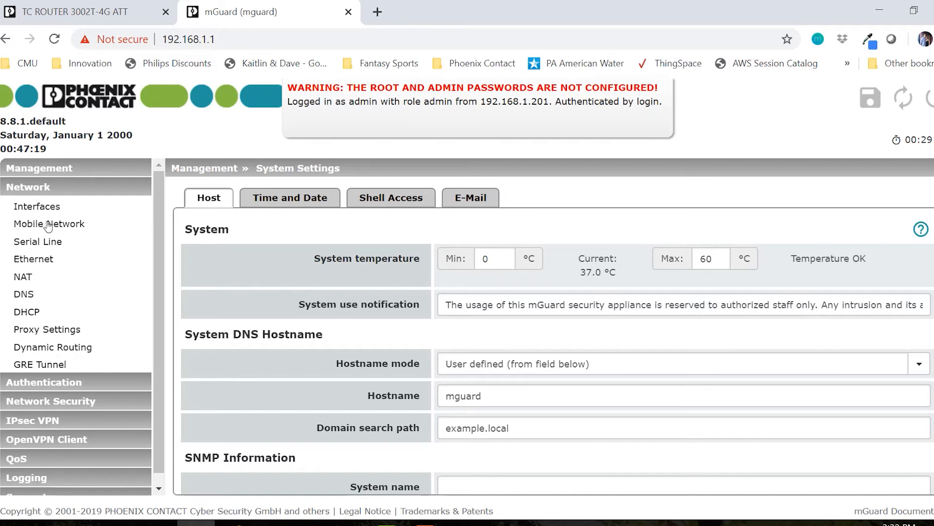
pyautogui.click(54, 223)
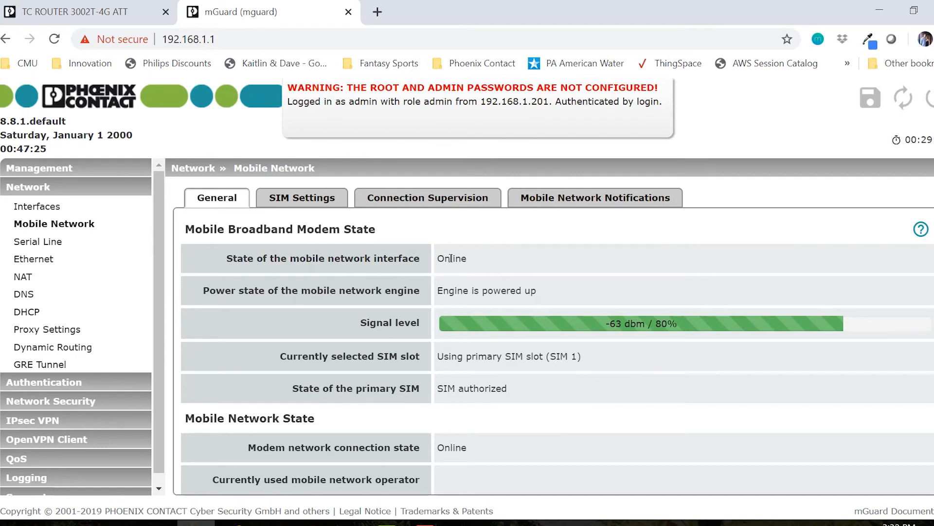
pyautogui.moveTo(387, 426)
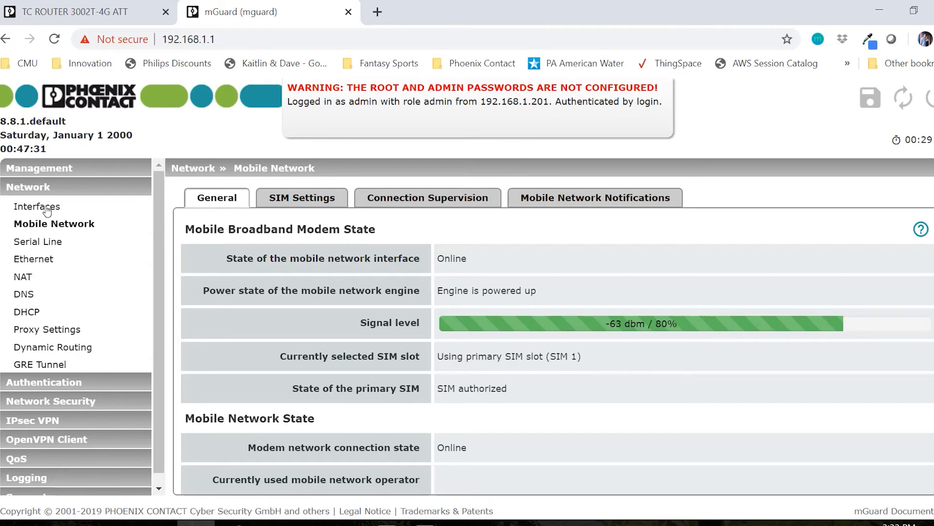
pyautogui.click(37, 206)
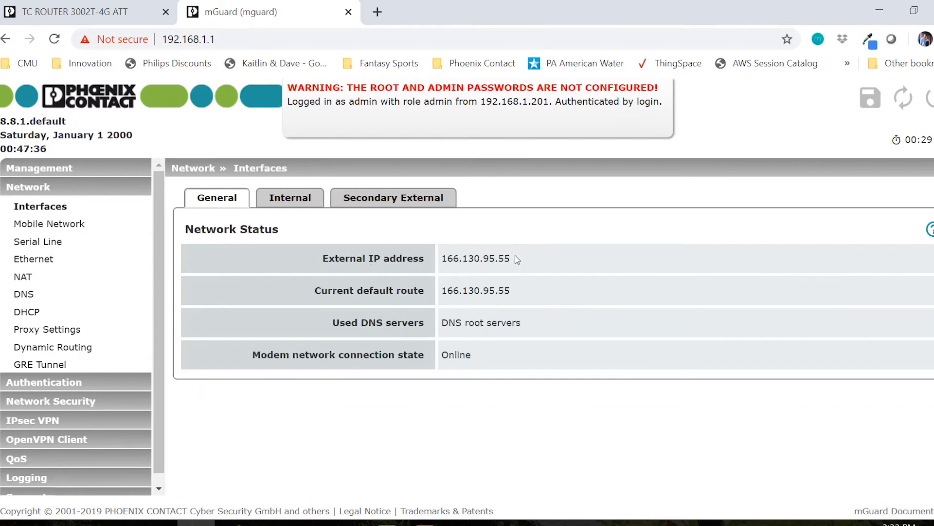
pyautogui.doubleClick(475, 258)
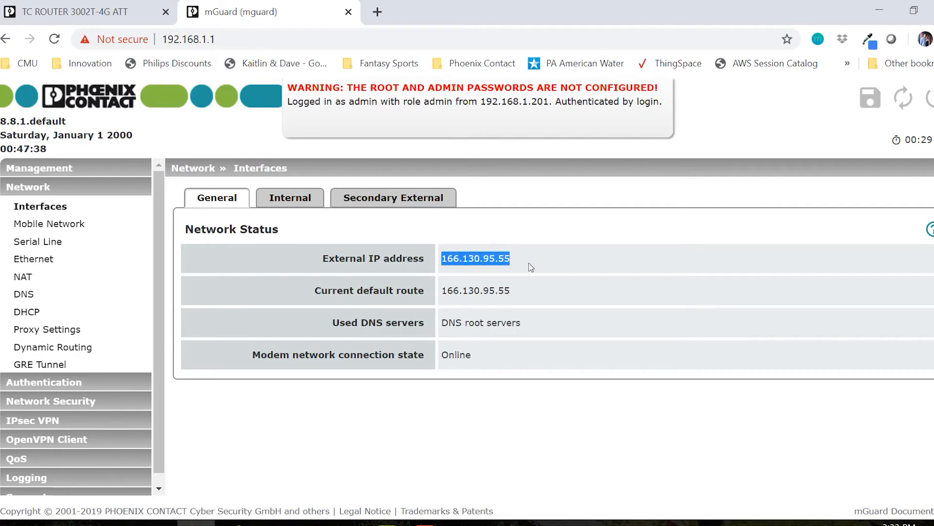
pyautogui.click(516, 265)
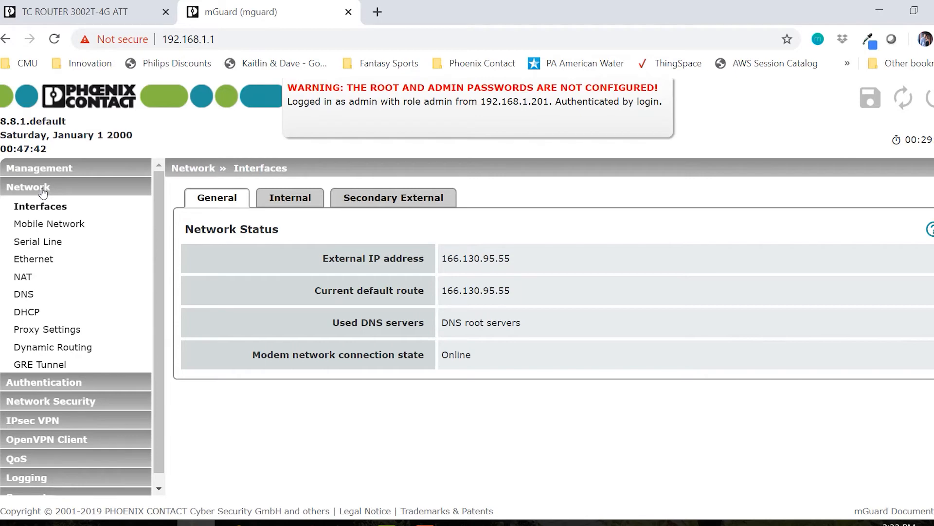
pyautogui.click(27, 187)
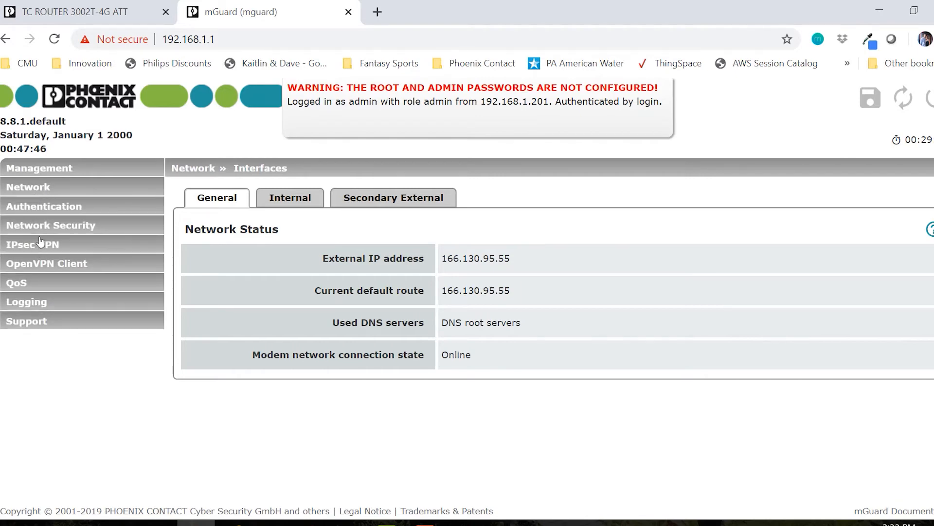
pyautogui.moveTo(47, 208)
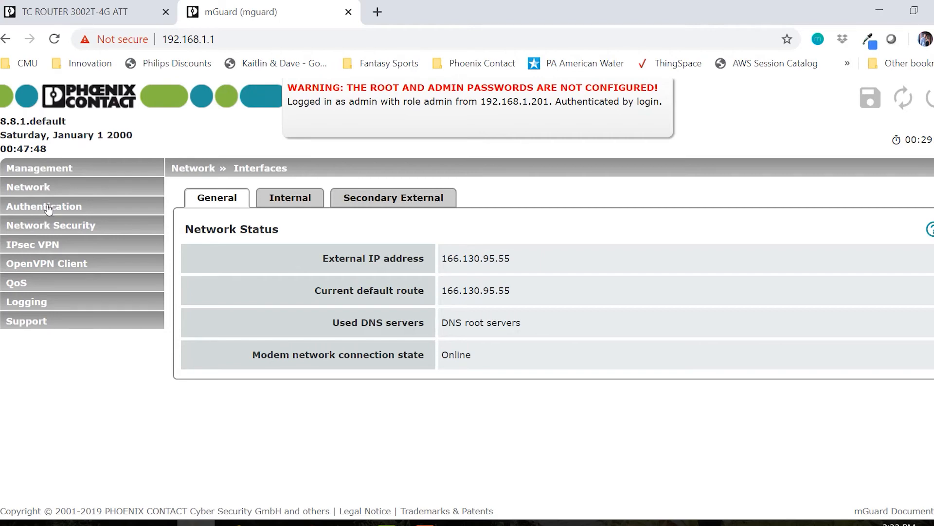
# Step: Add a new machine certificate row under Authentication > Certificates and name it mGuard
pyautogui.click(43, 205)
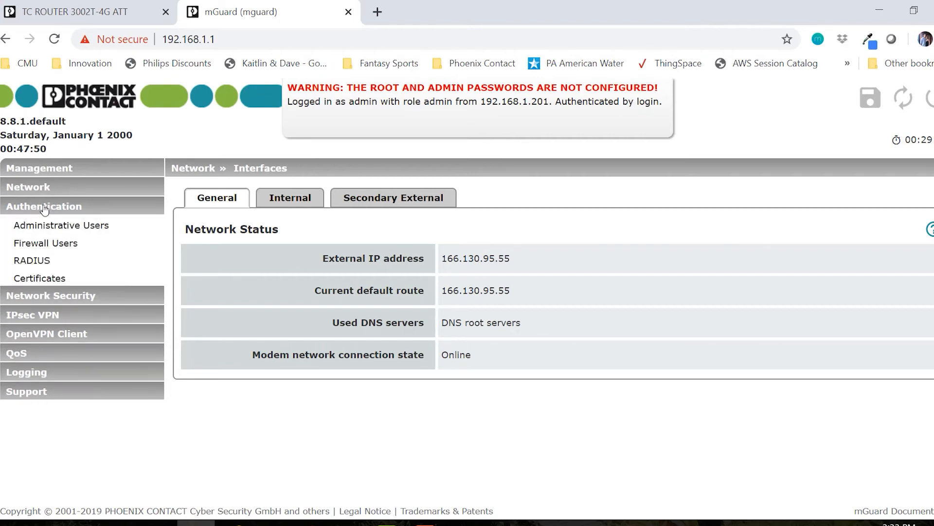
pyautogui.click(39, 279)
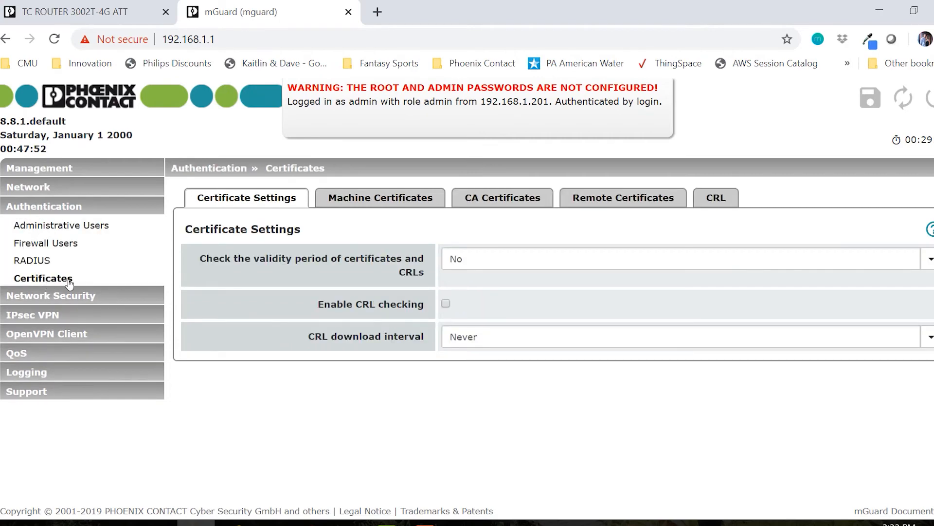
pyautogui.click(379, 197)
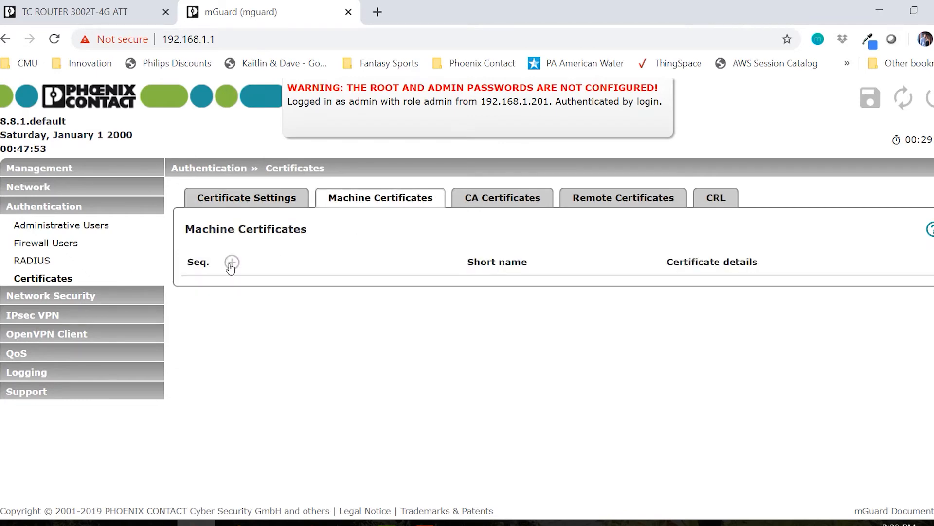
pyautogui.click(231, 262)
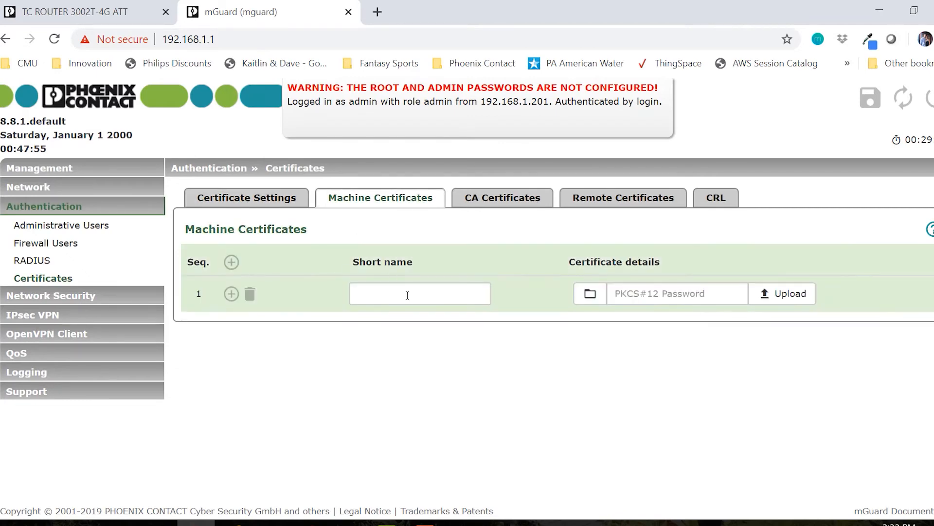
pyautogui.write('mGu')
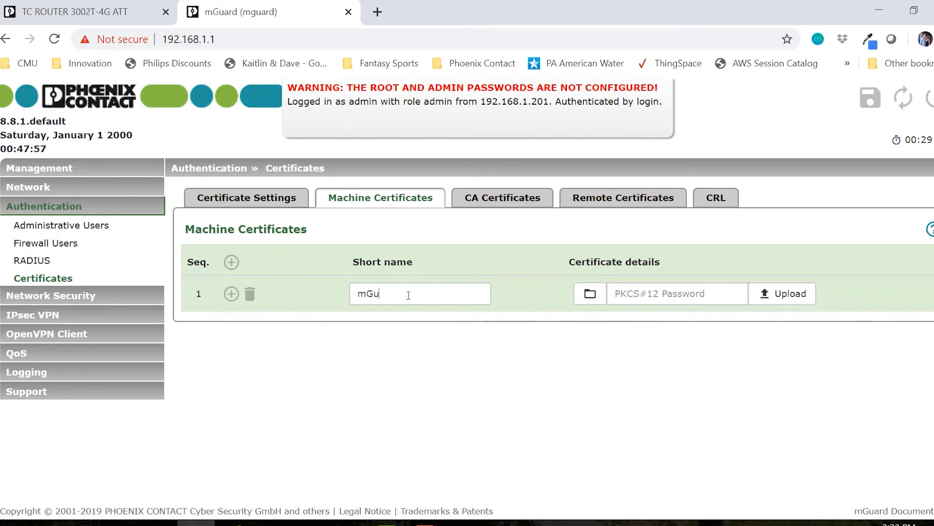
pyautogui.write('ard')
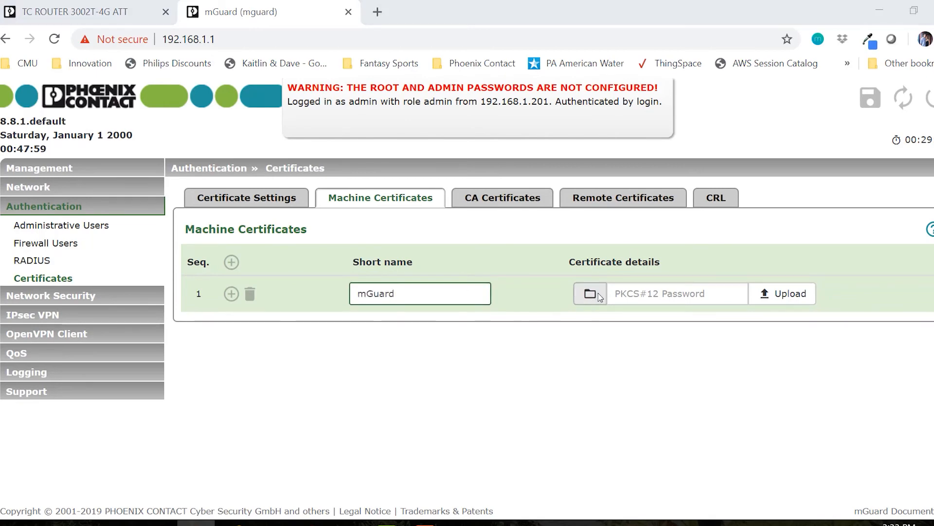
# Step: Load the mGuard.p12 file into the entry and upload it with its password
pyautogui.click(589, 293)
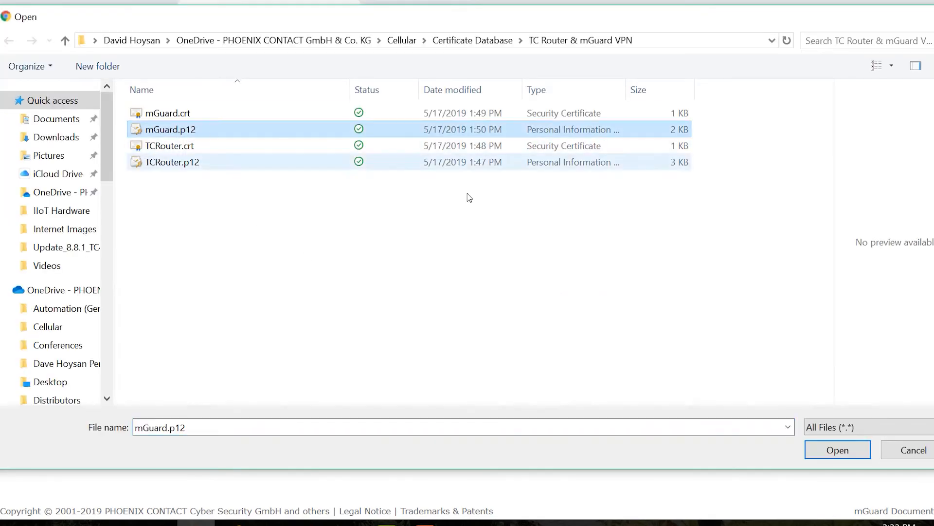
pyautogui.click(837, 450)
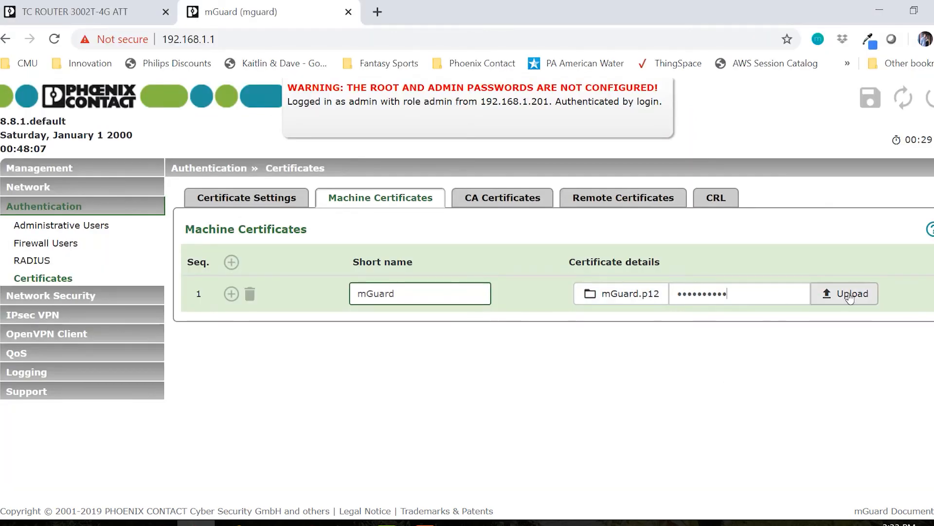
pyautogui.click(845, 293)
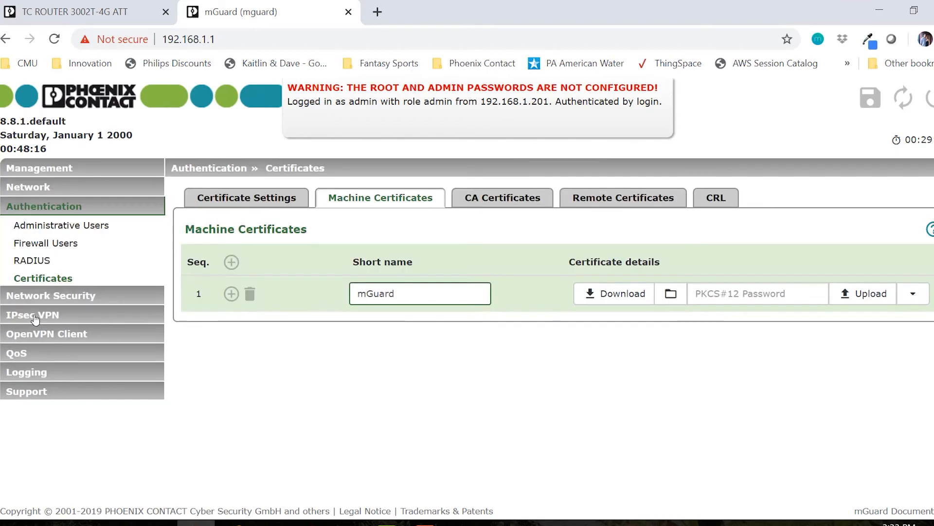
# Step: Add a new IPsec VPN connection row and name it TC Router VPN
pyautogui.click(34, 314)
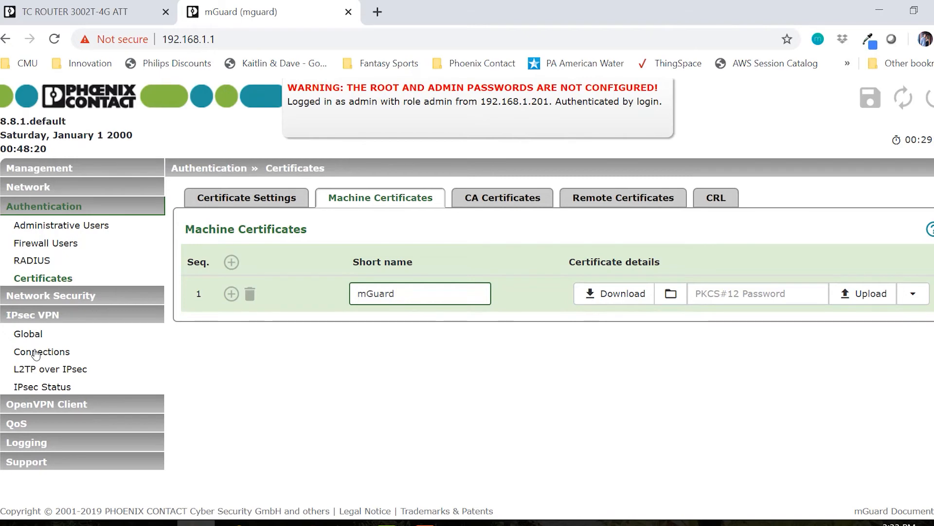
pyautogui.click(42, 351)
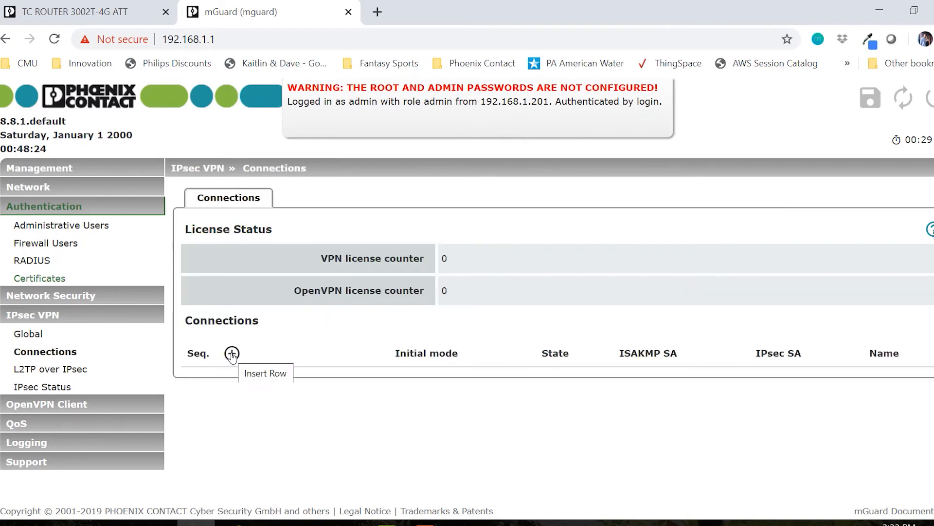
pyautogui.click(231, 352)
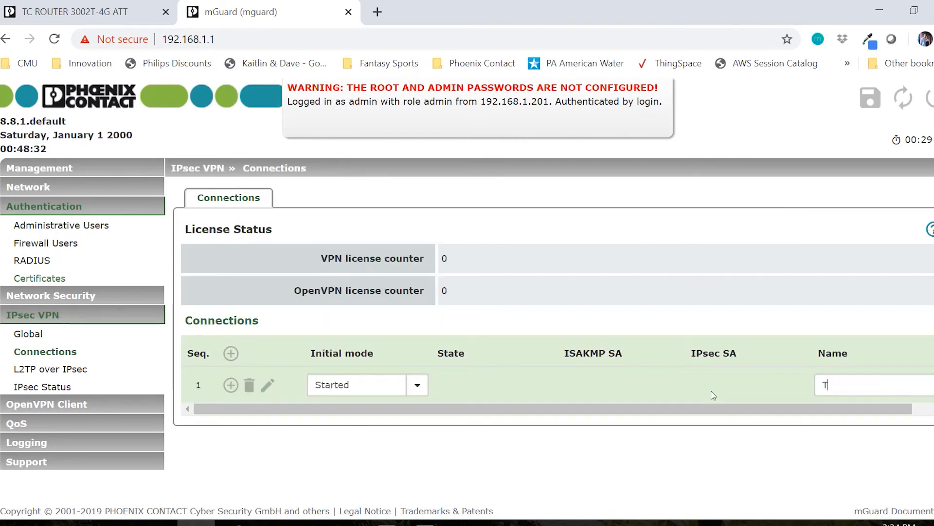
pyautogui.write('C Router VPN')
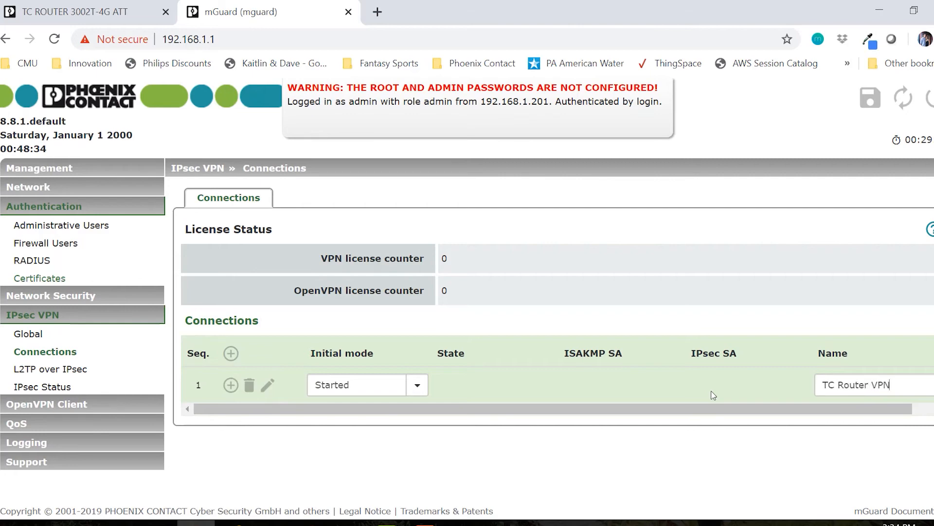
pyautogui.moveTo(268, 385)
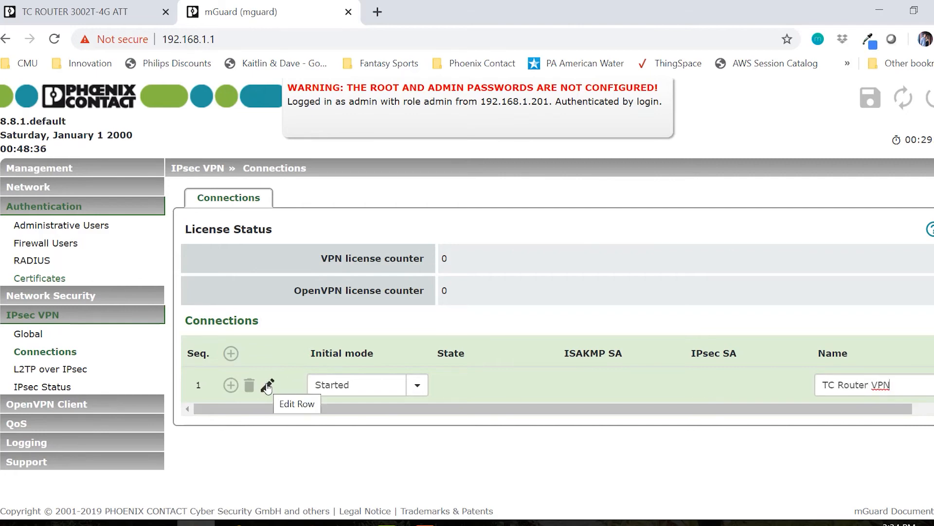
# Step: Edit the TC Router VPN connection, keeping Connection startup on Wait
pyautogui.click(268, 384)
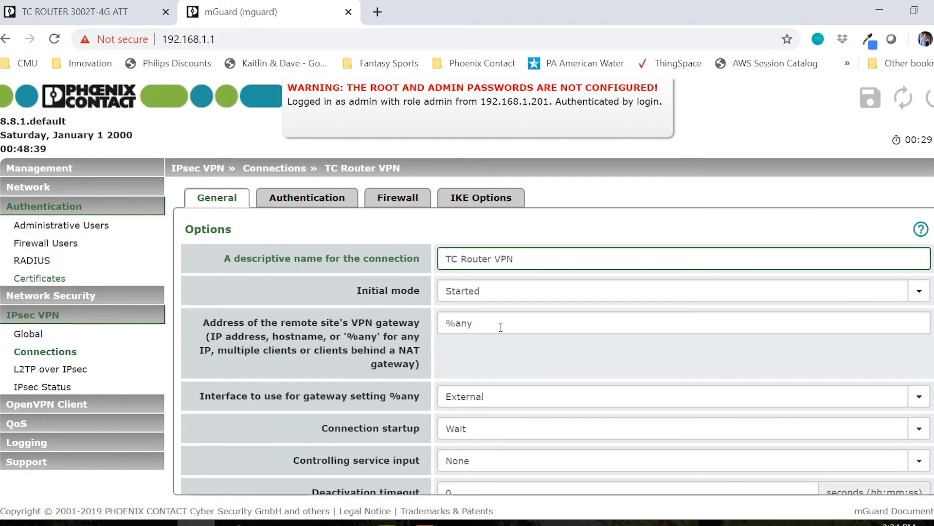
pyautogui.moveTo(233, 320)
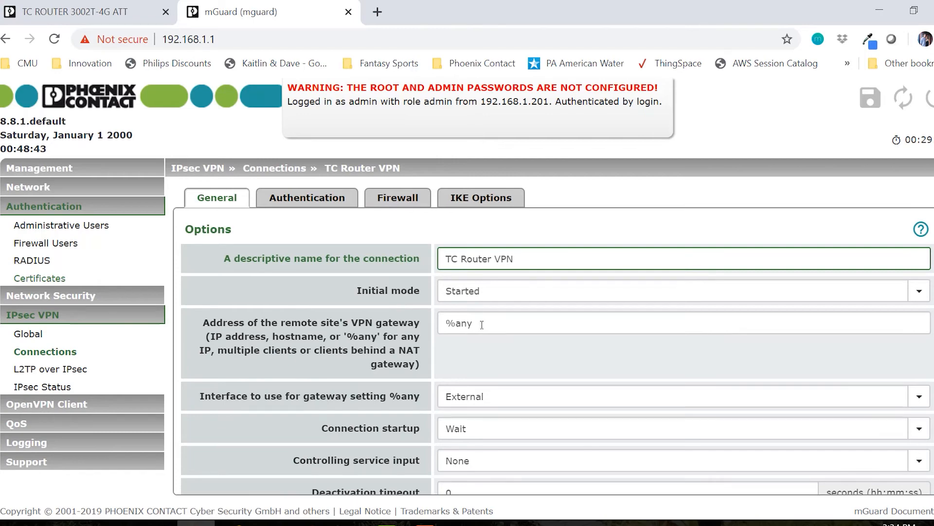
pyautogui.scroll(-3)
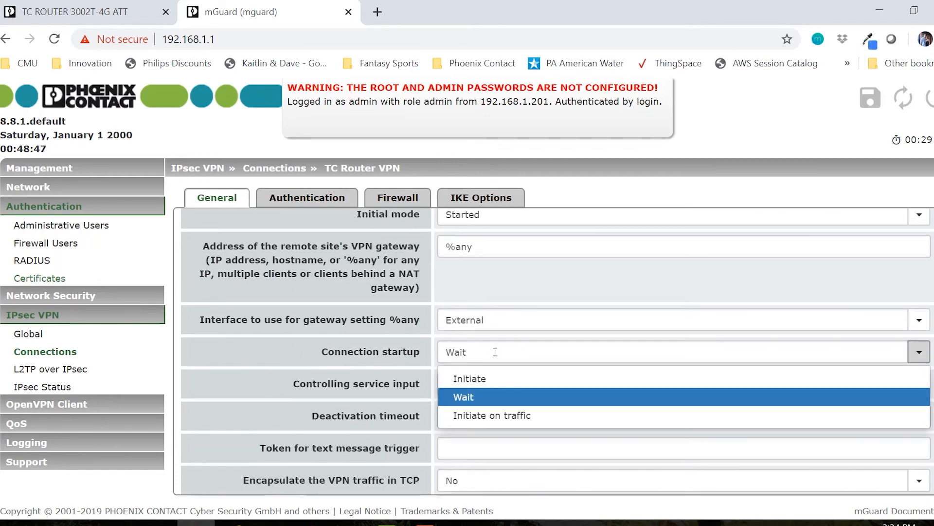
pyautogui.click(463, 397)
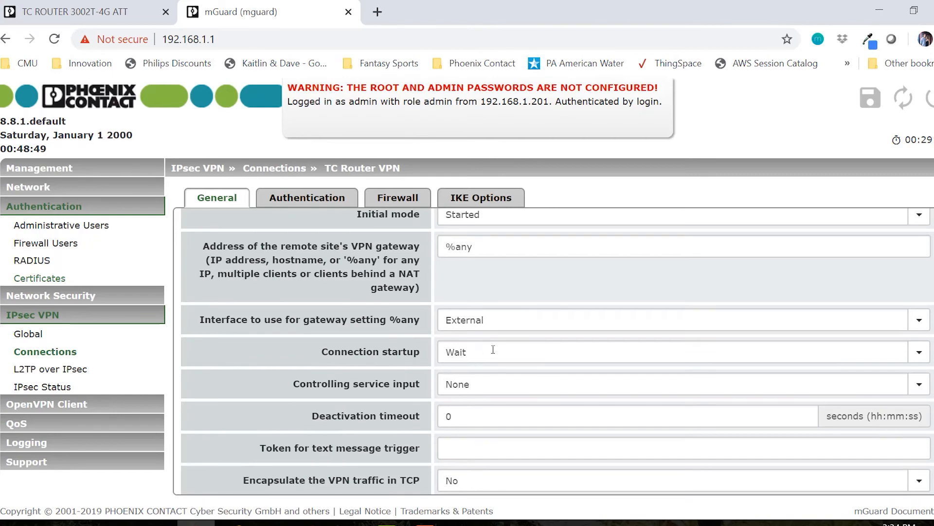
pyautogui.moveTo(398, 363)
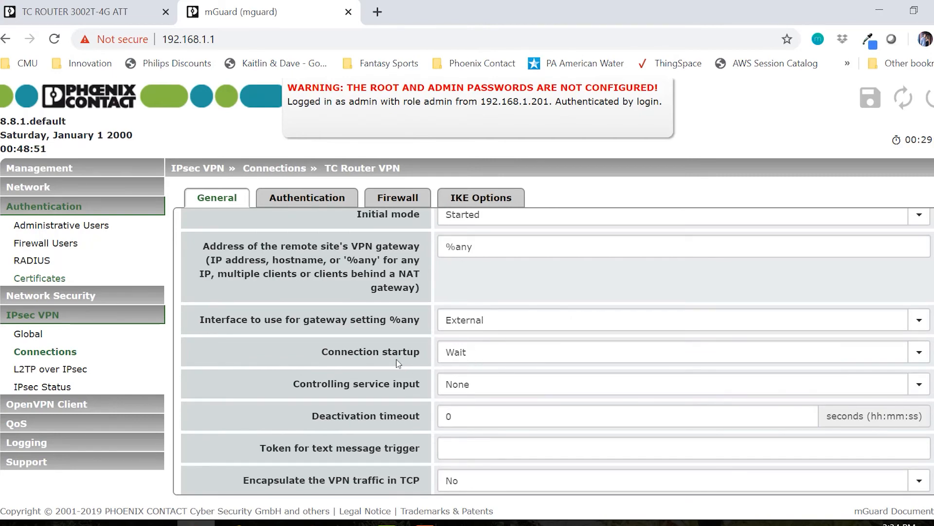
# Step: Set the tunnel's Local network under Transport and Tunnel Settings to 192.168.1.0/24
pyautogui.scroll(-3)
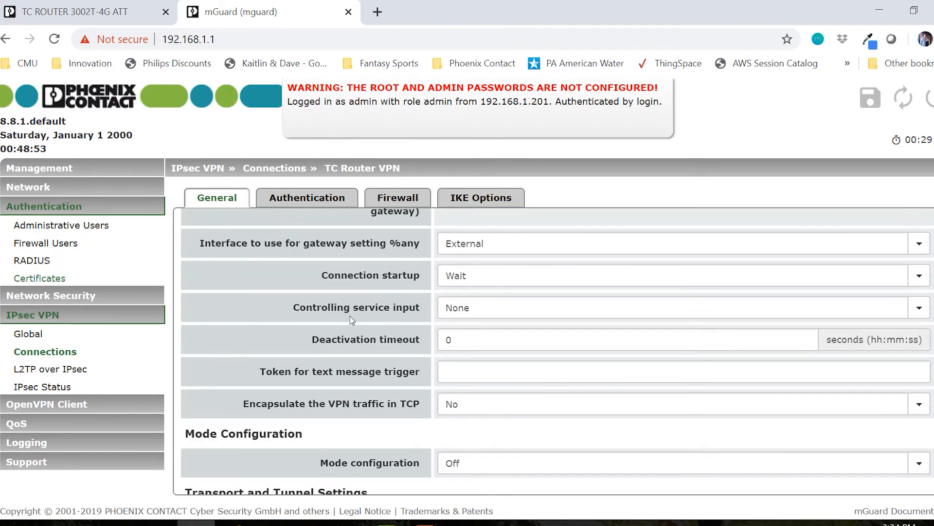
pyautogui.scroll(-3)
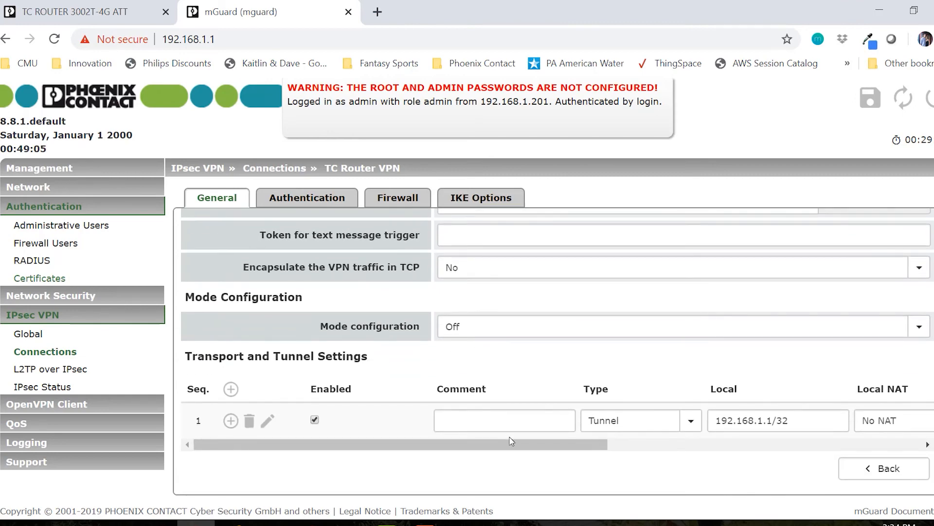
pyautogui.moveTo(509, 444); pyautogui.dragTo(677, 444)
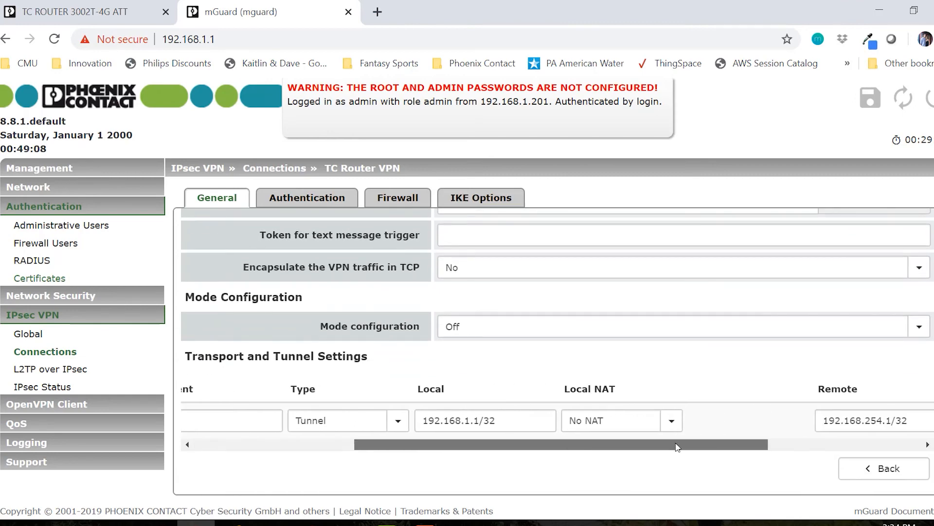
pyautogui.doubleClick(477, 420)
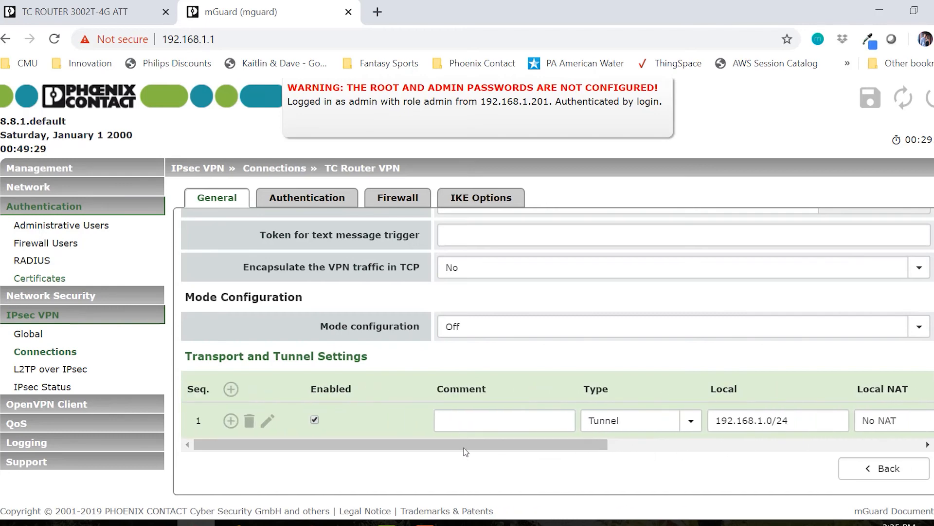
# Step: Use the mGuard machine certificate as the connection's Local X.509 certificate
pyautogui.click(307, 198)
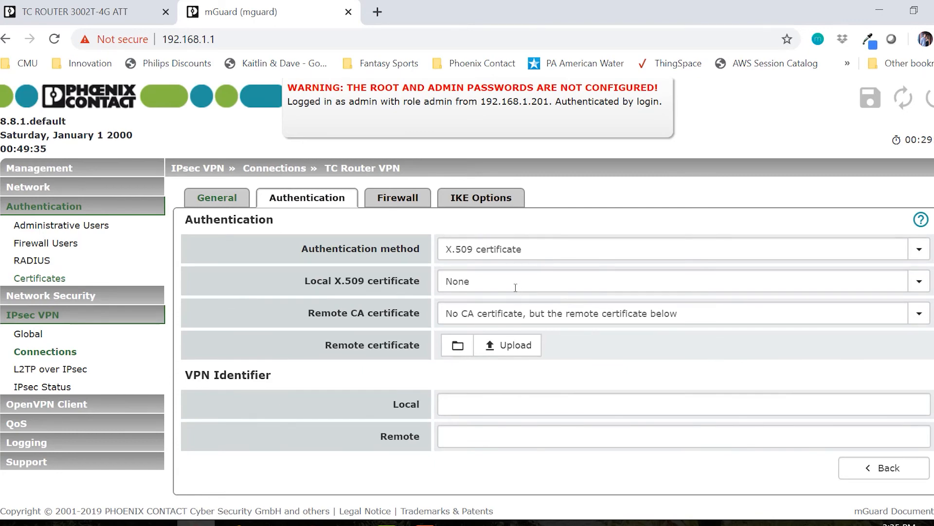
pyautogui.click(683, 280)
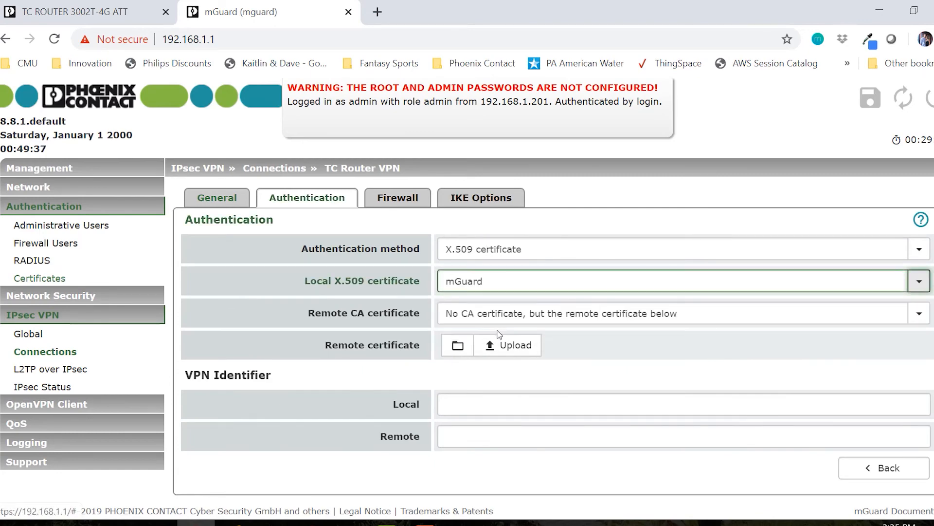
pyautogui.moveTo(456, 345)
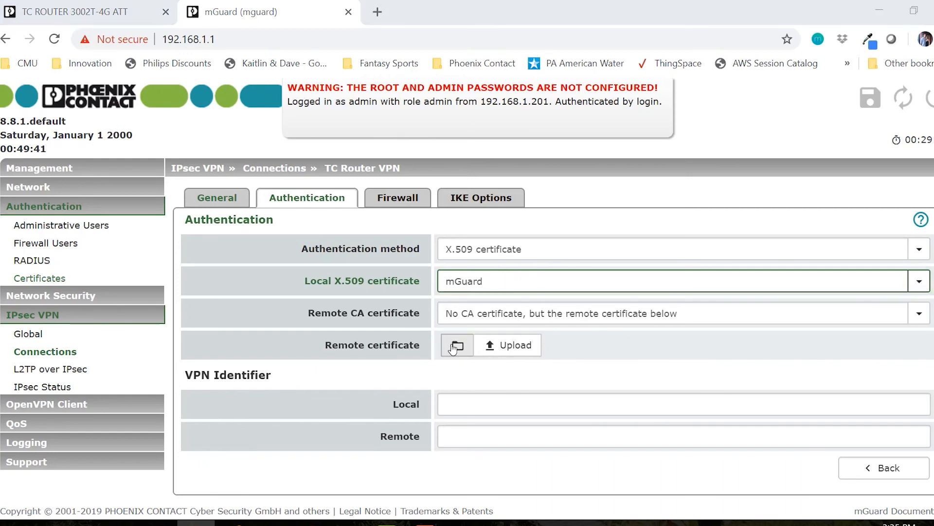
# Step: Upload TCRouter.crt as the connection's remote certificate
pyautogui.click(456, 344)
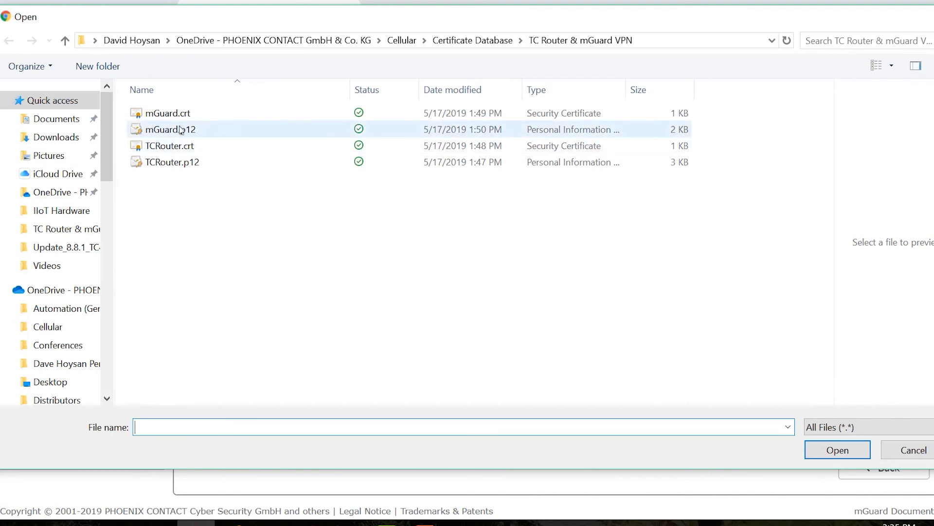
pyautogui.click(170, 145)
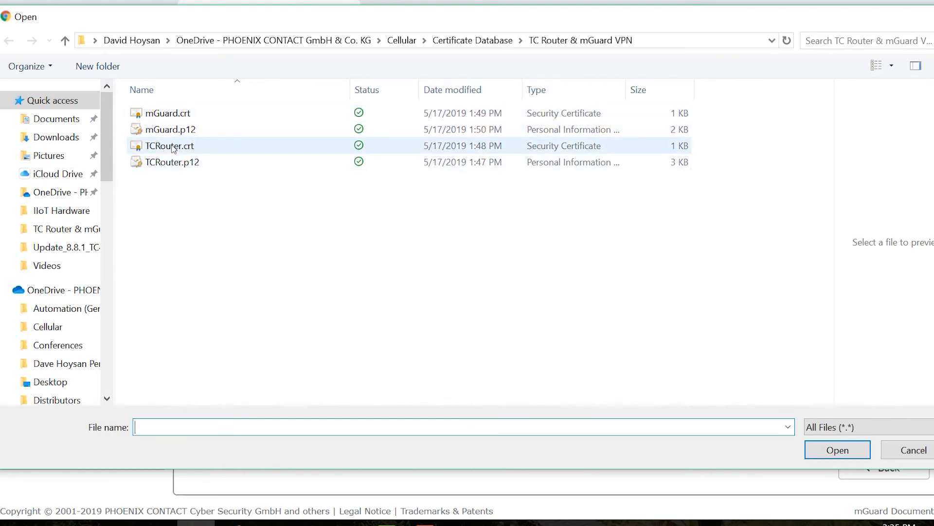
pyautogui.click(837, 450)
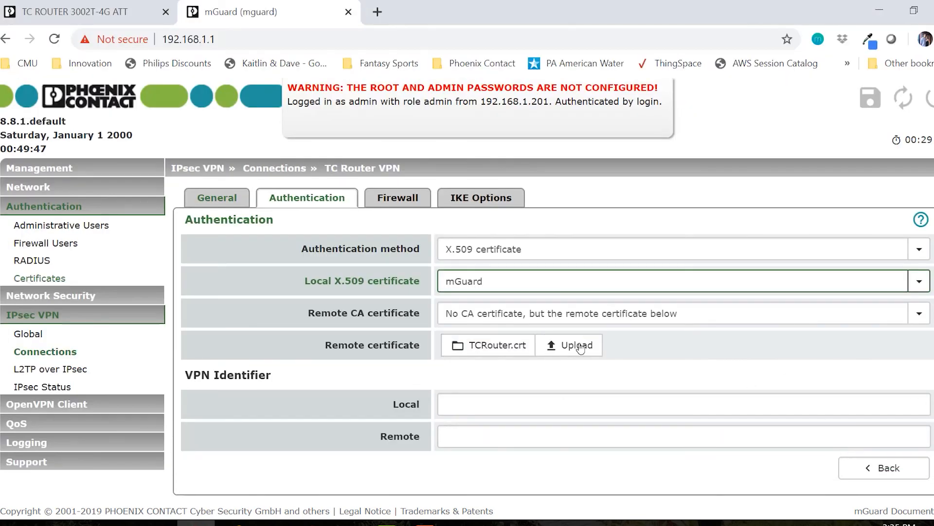
pyautogui.click(568, 344)
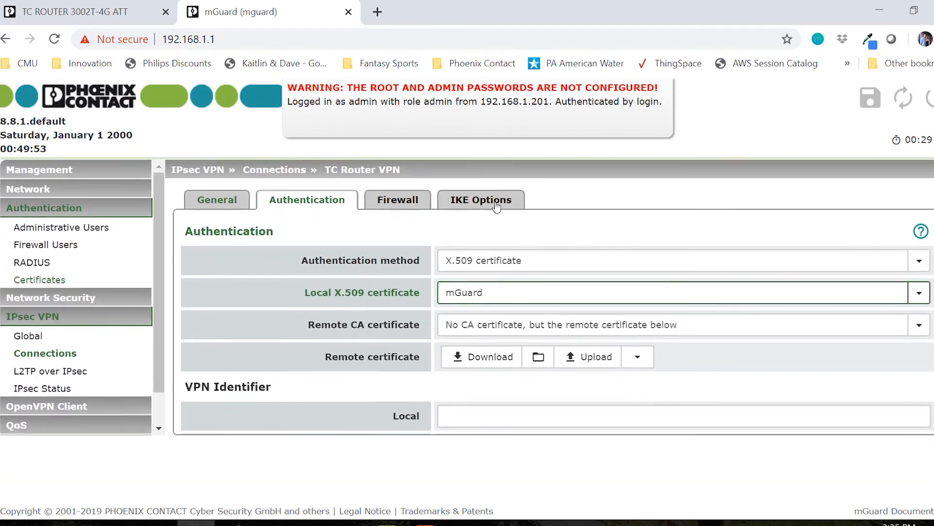
# Step: Set the IPsec SA hash to SHA-1 in IKE Options and save the connection configuration
pyautogui.click(480, 198)
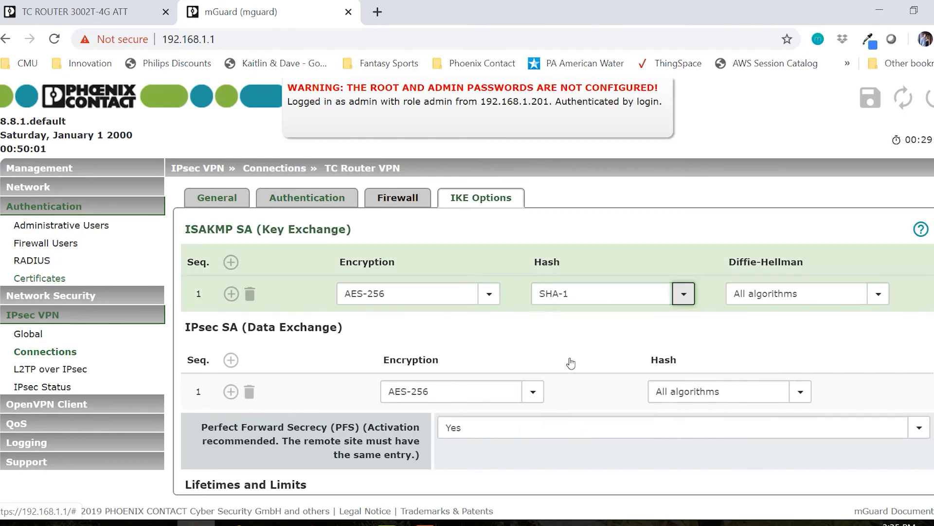
pyautogui.click(684, 293)
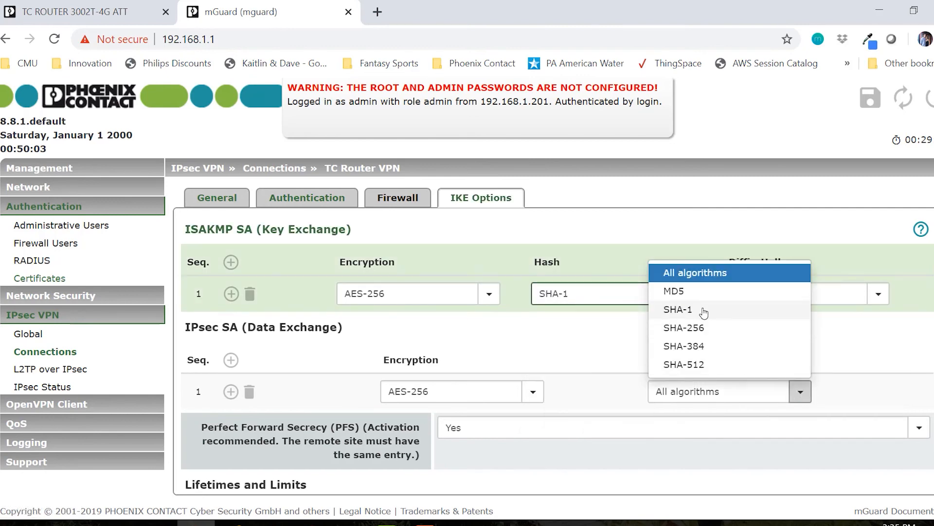
pyautogui.click(677, 310)
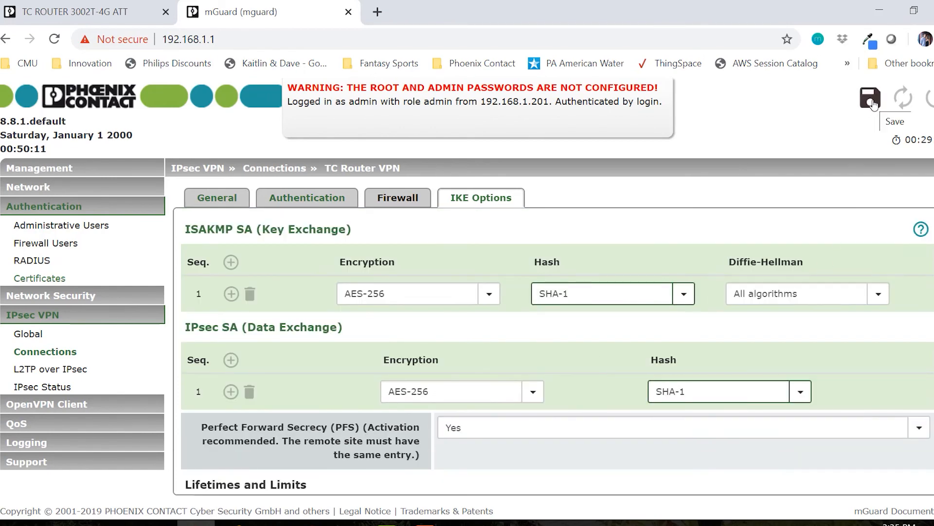
pyautogui.click(870, 99)
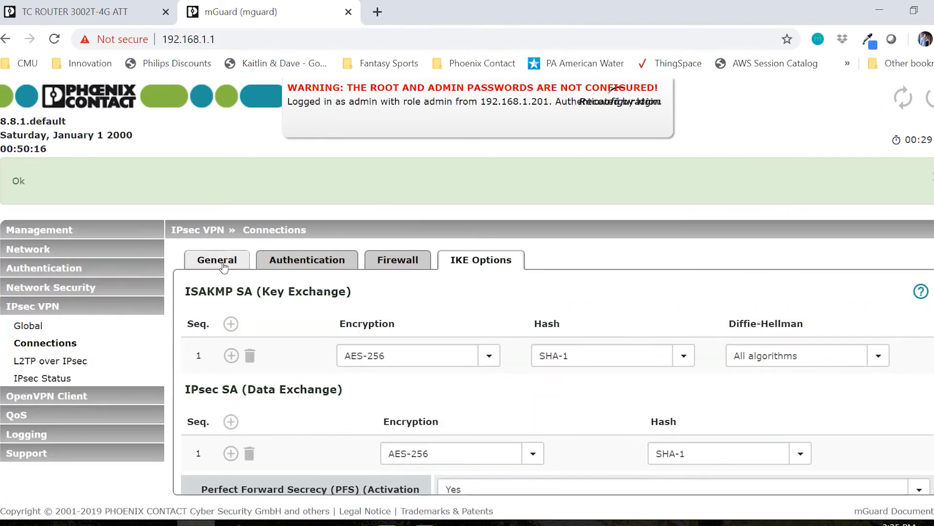
# Step: Bring the TC ROUTER 3002T-4G ATT browser tab back to the front
pyautogui.click(217, 259)
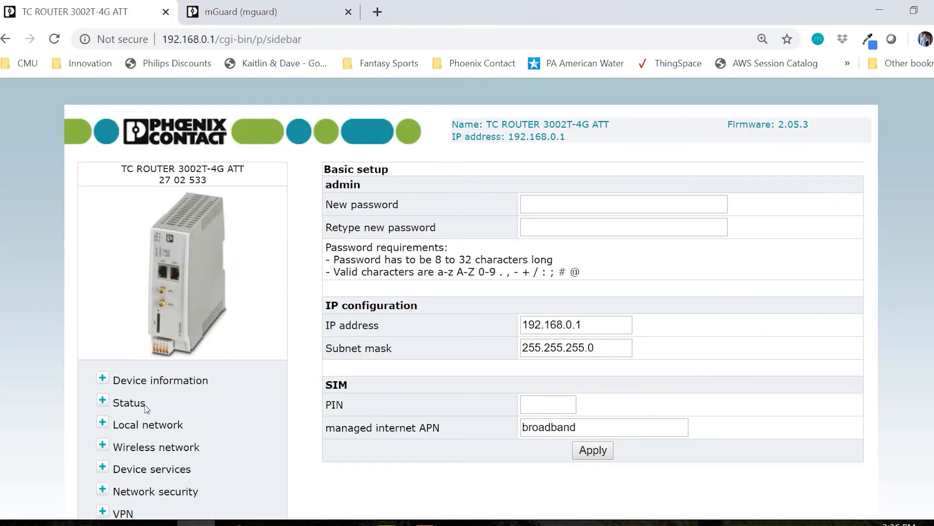
# Step: Show the TC Router's IPsec status with the TC mGuard VPN SAs established
pyautogui.click(129, 402)
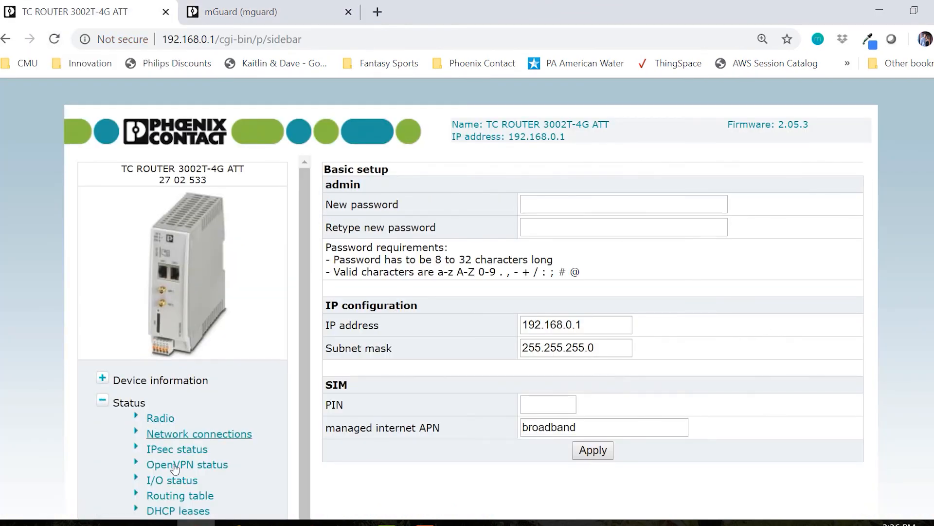
pyautogui.click(177, 449)
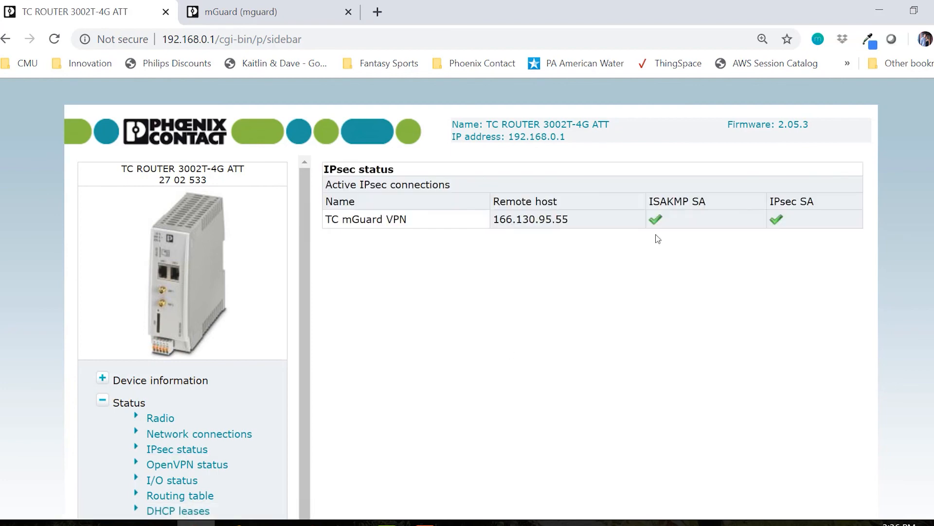
pyautogui.moveTo(785, 239)
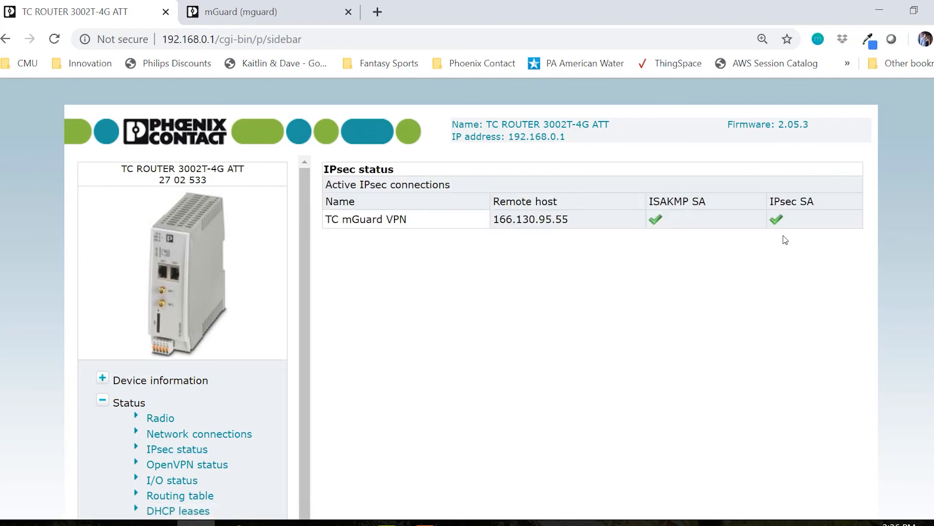
pyautogui.moveTo(781, 243)
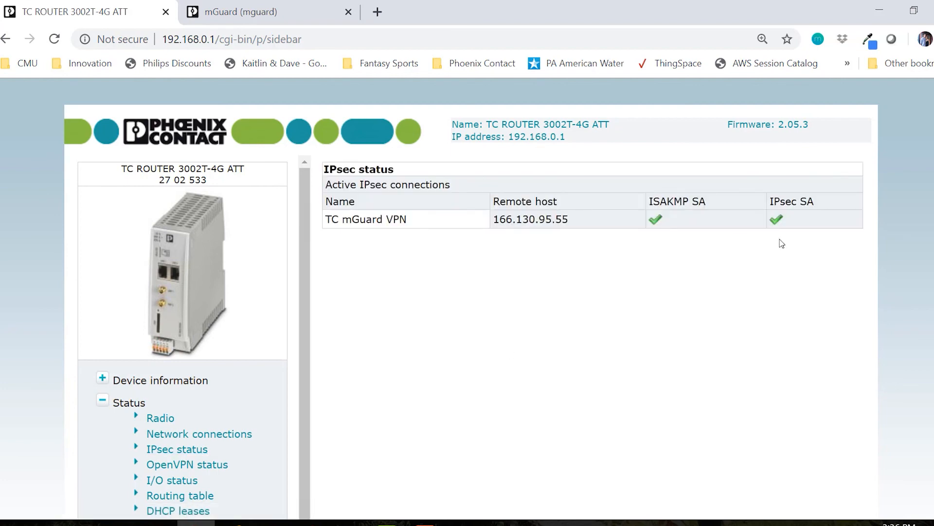